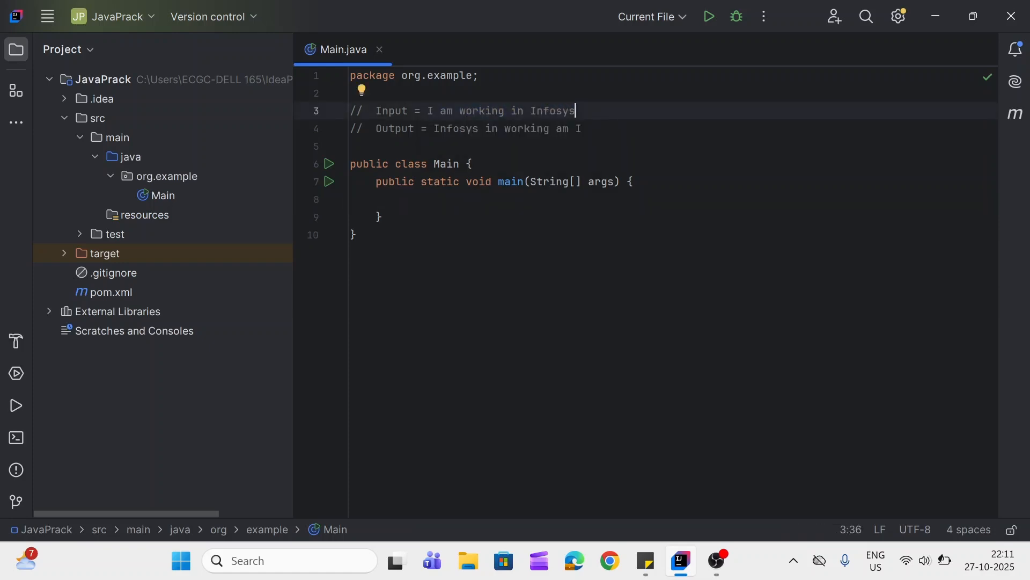
Add a //step1 - initialize comment and declare String input = "I am working in Infosys".
double_click(391, 110)
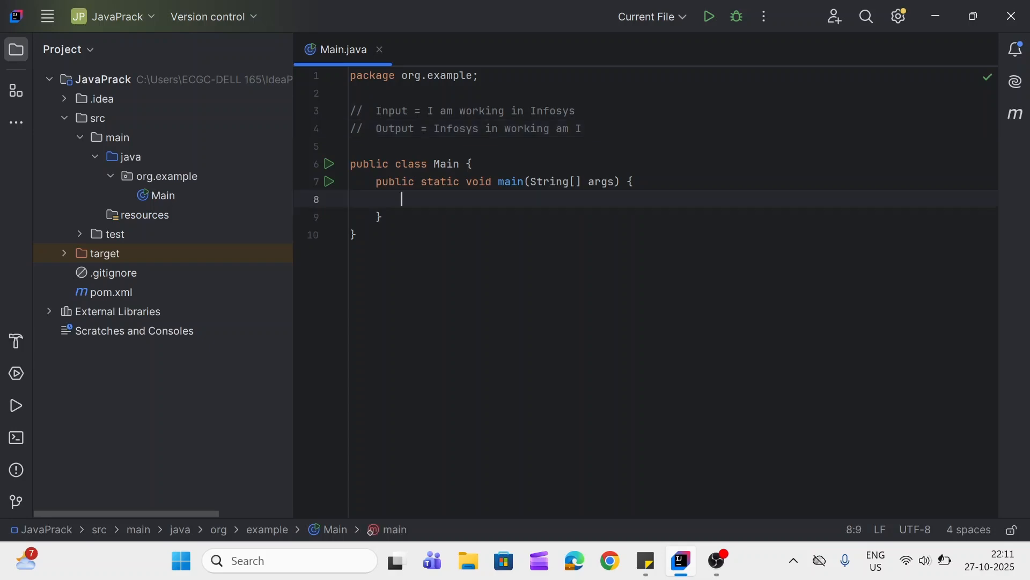
type("//step1 -")
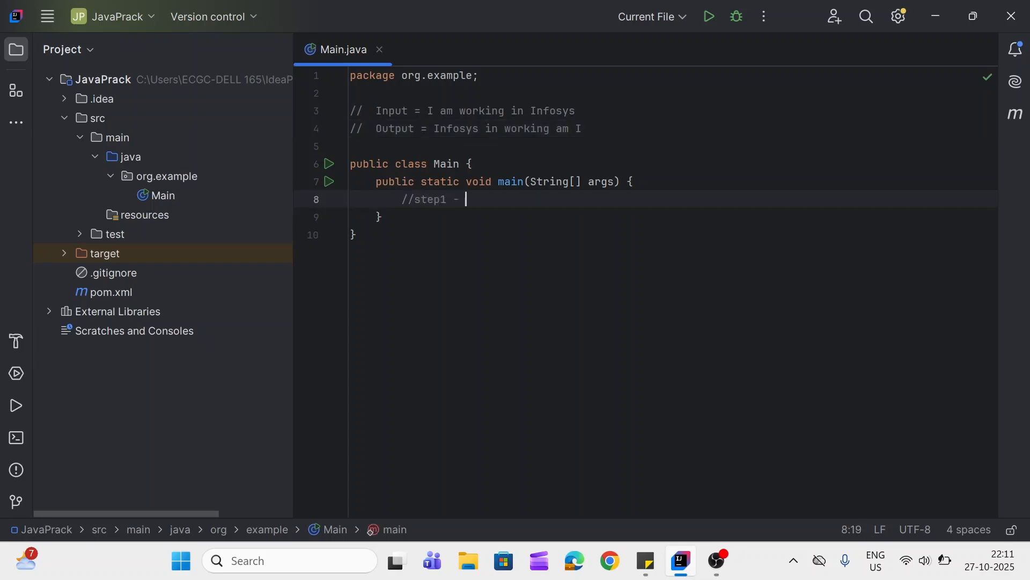
type("initialize")
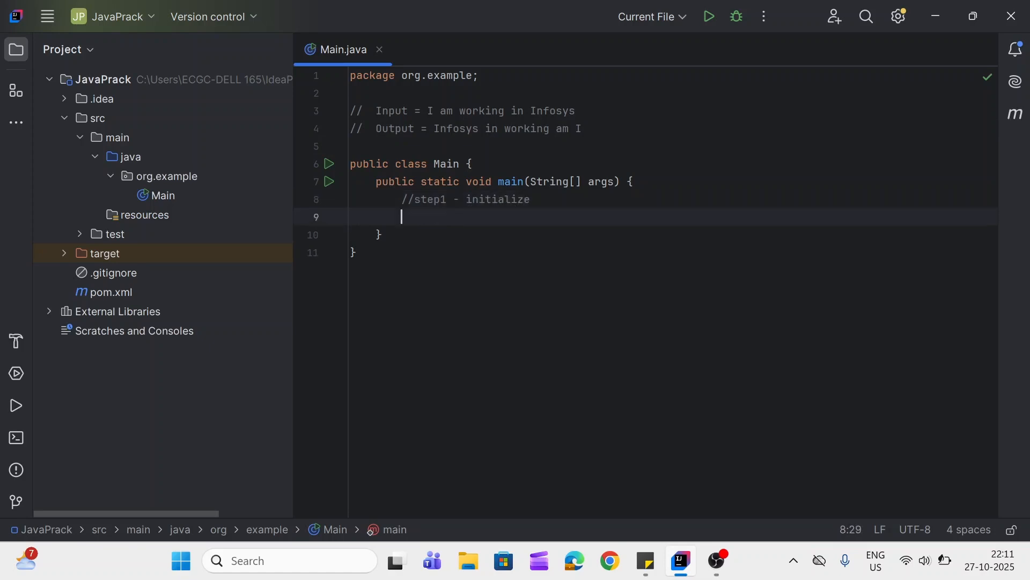
type("String in")
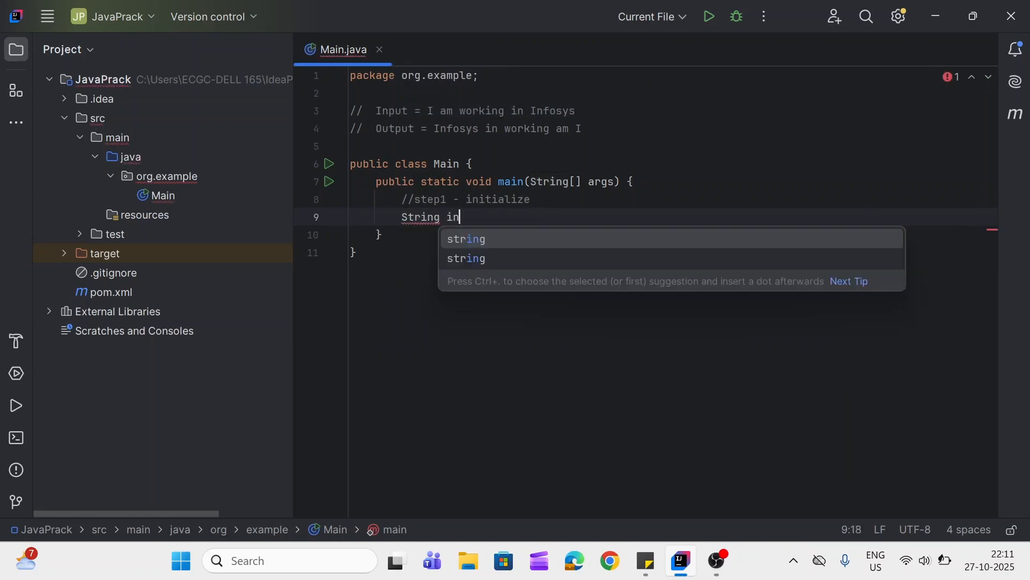
type("put =")
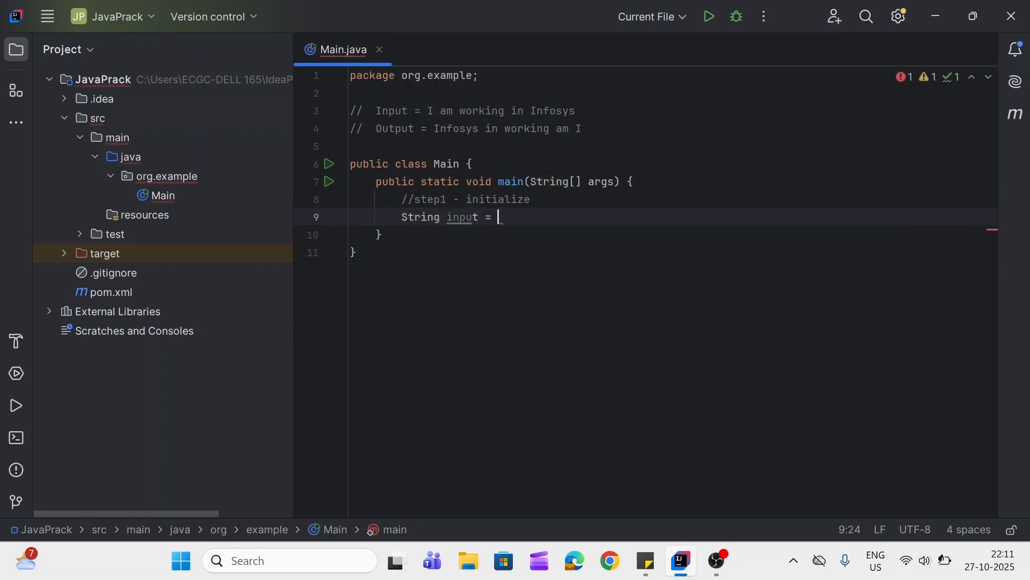
type("\"I am working in Infosys\";")
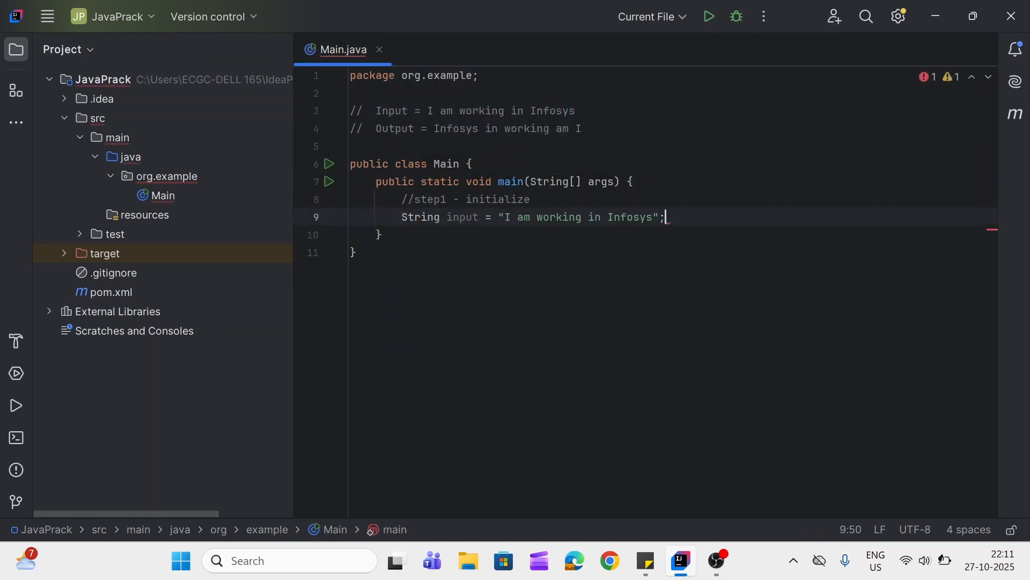
Declare an empty String output = "" and start a new line.
type("String")
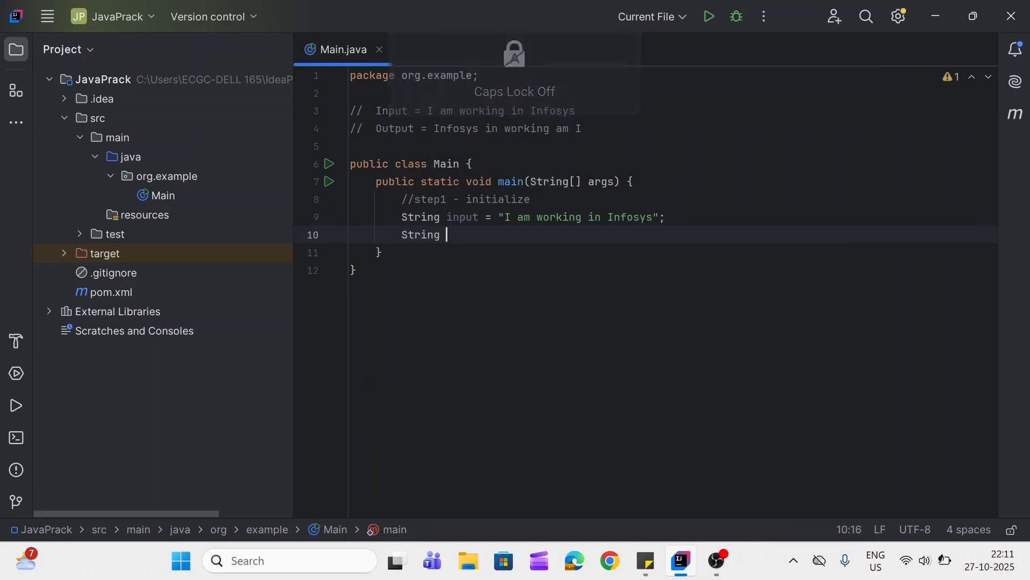
type("output")
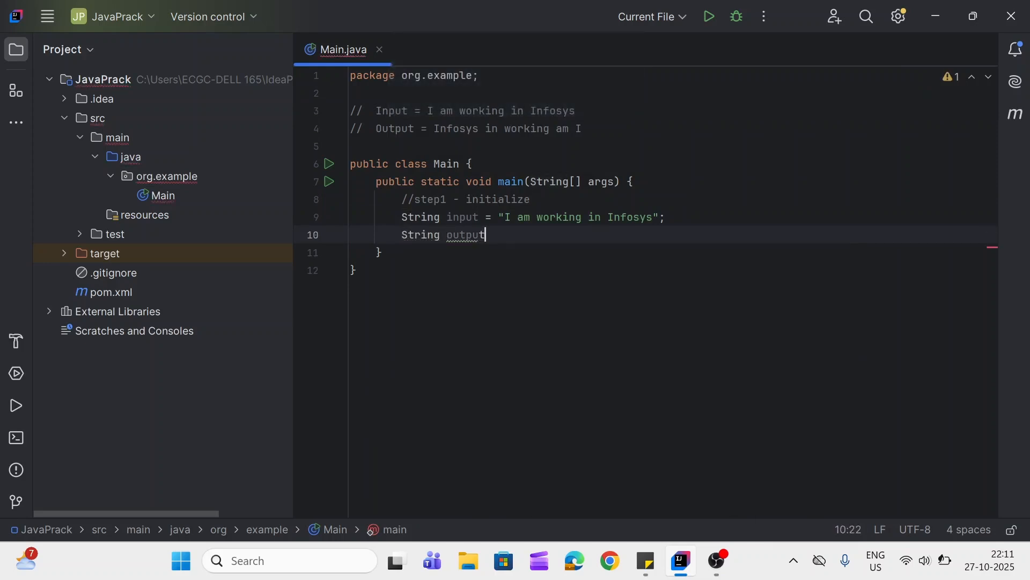
type("= \"\";")
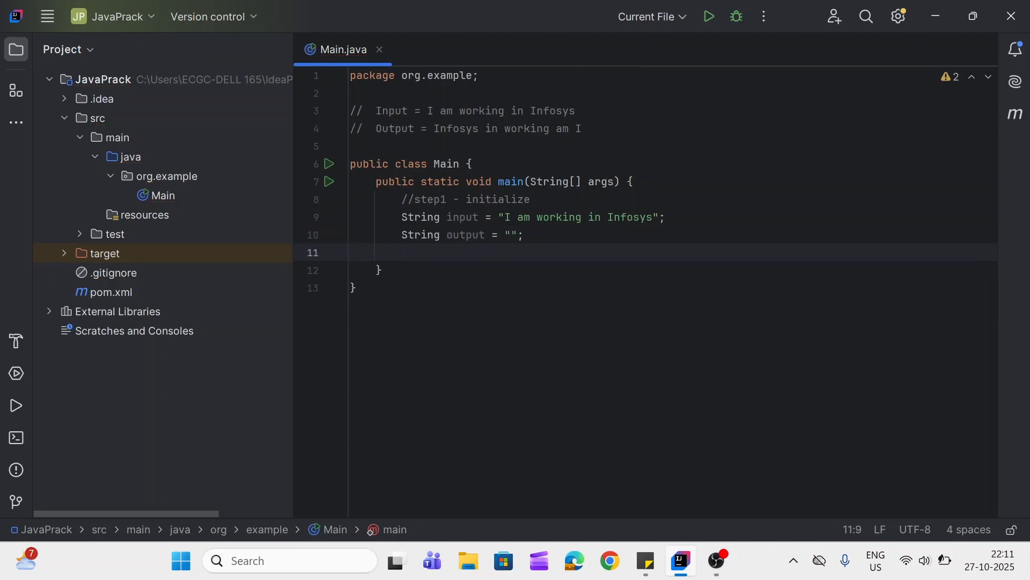
key("enter")
type("//")
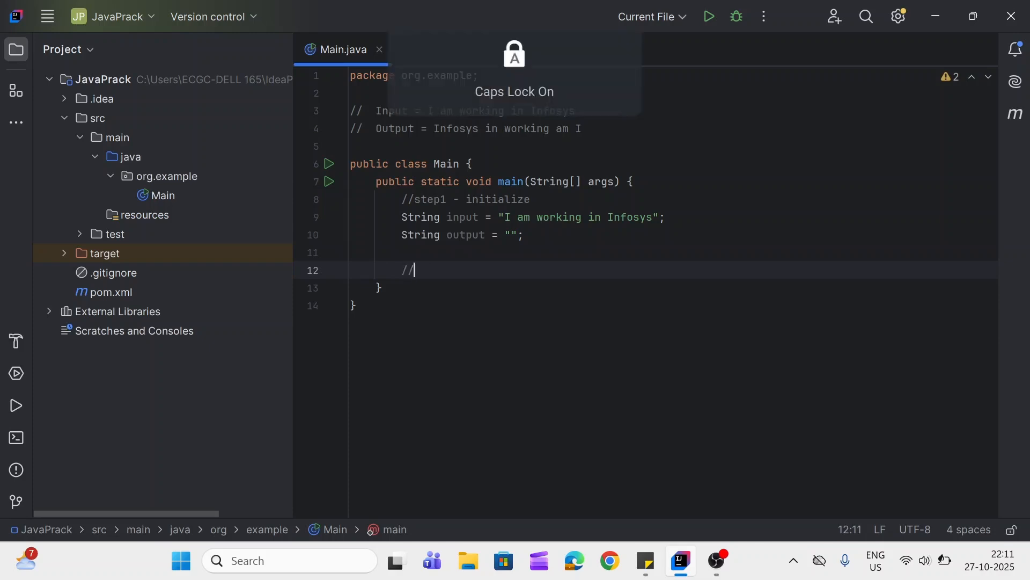
Add a //Step2 - split string comment with empty lines below it.
type("Step2 - split s")
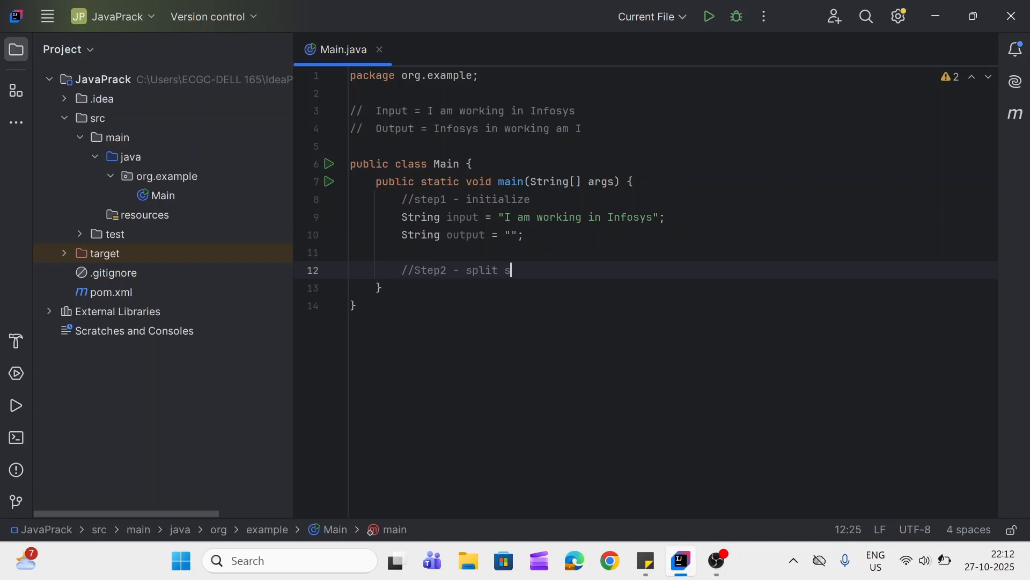
type("tring")
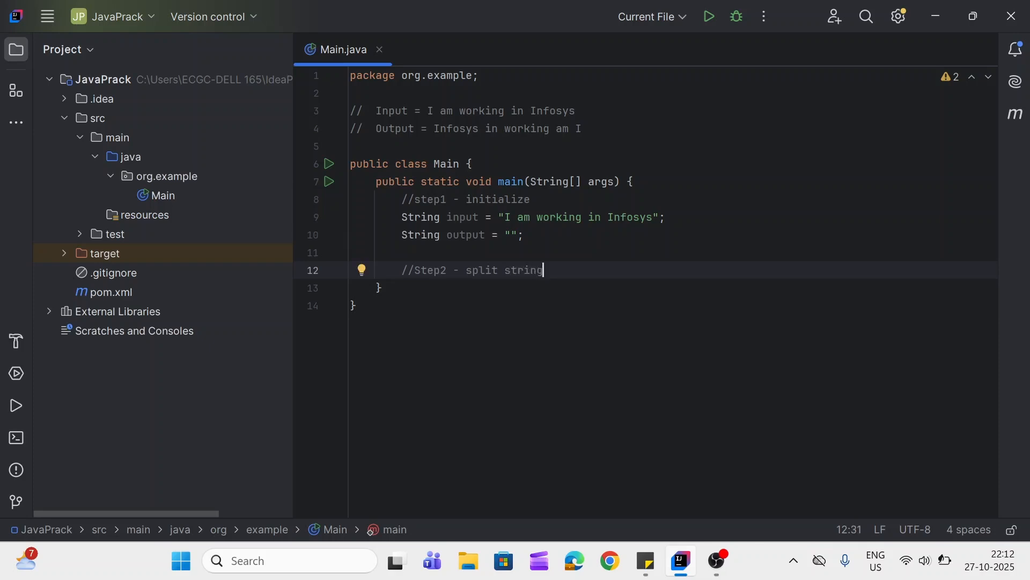
key("Enter")
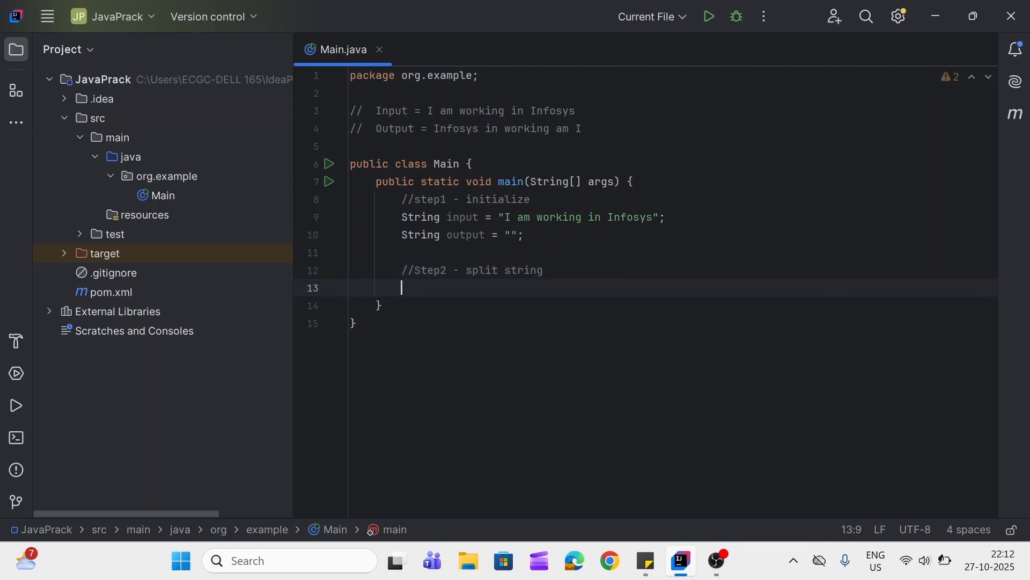
key("Enter")
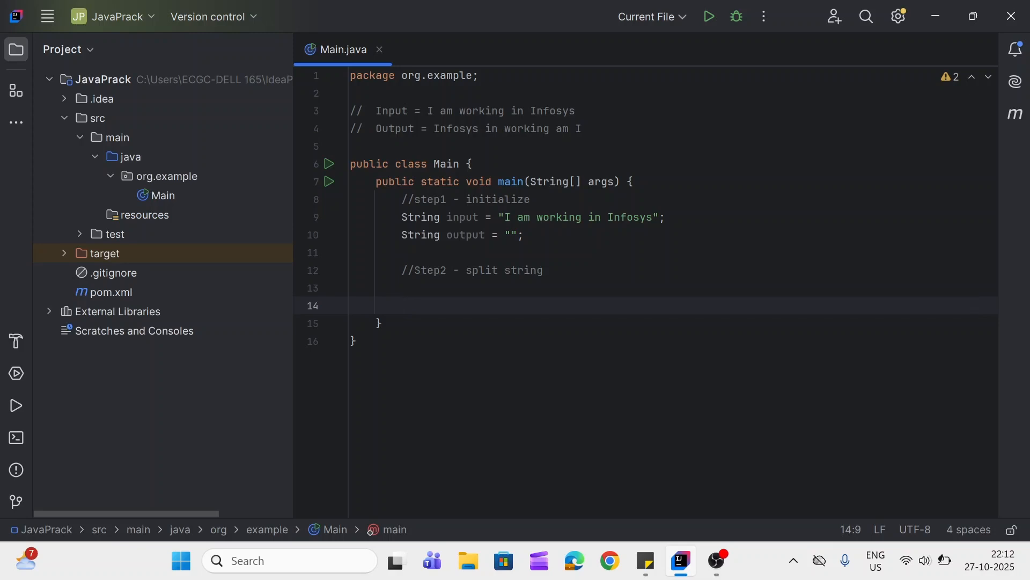
Write String[] words = input.split(" "); and remove the extra blank line.
type("input")
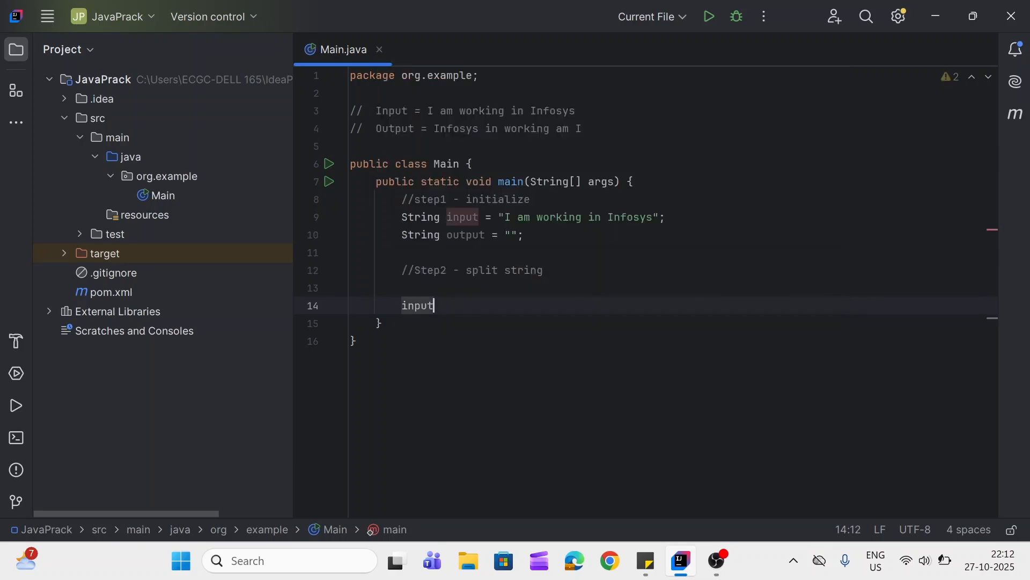
type(".split(\"")
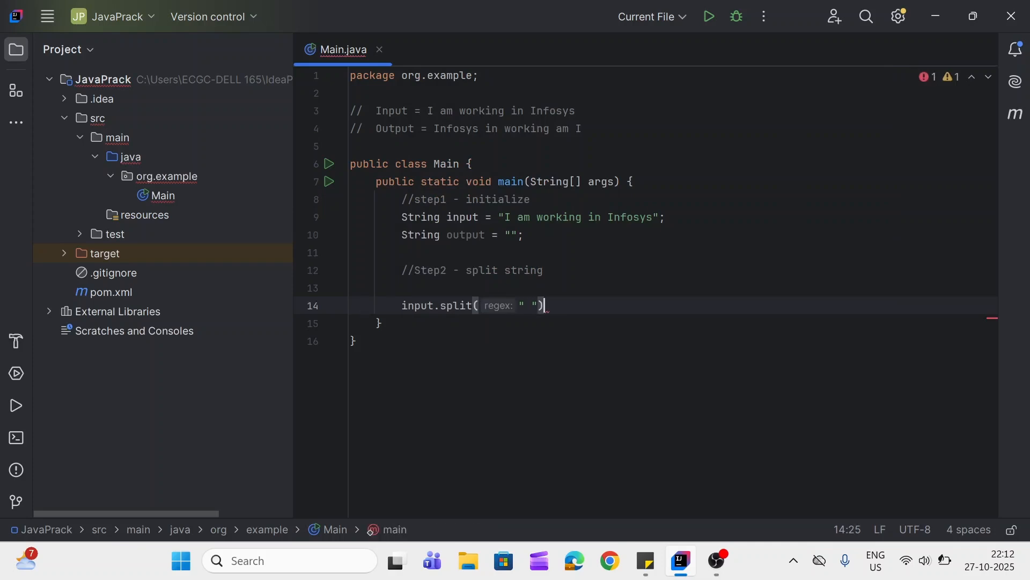
type(";")
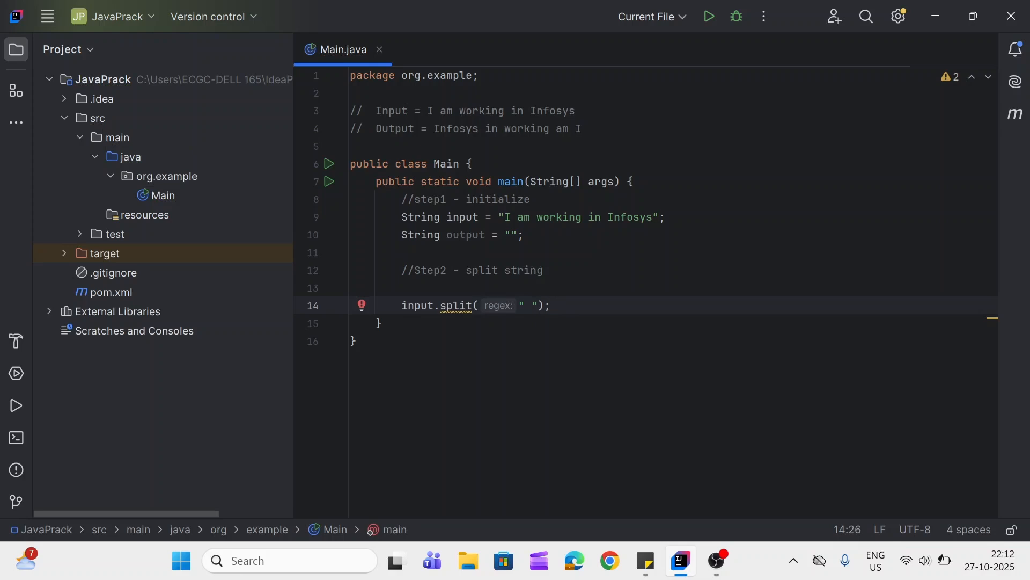
left_click(417, 304)
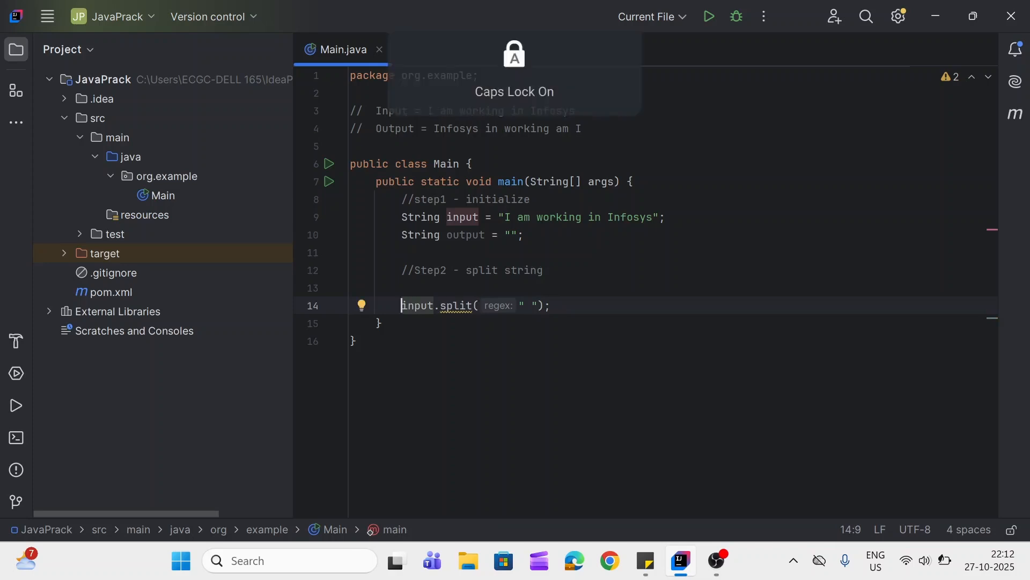
type("String")
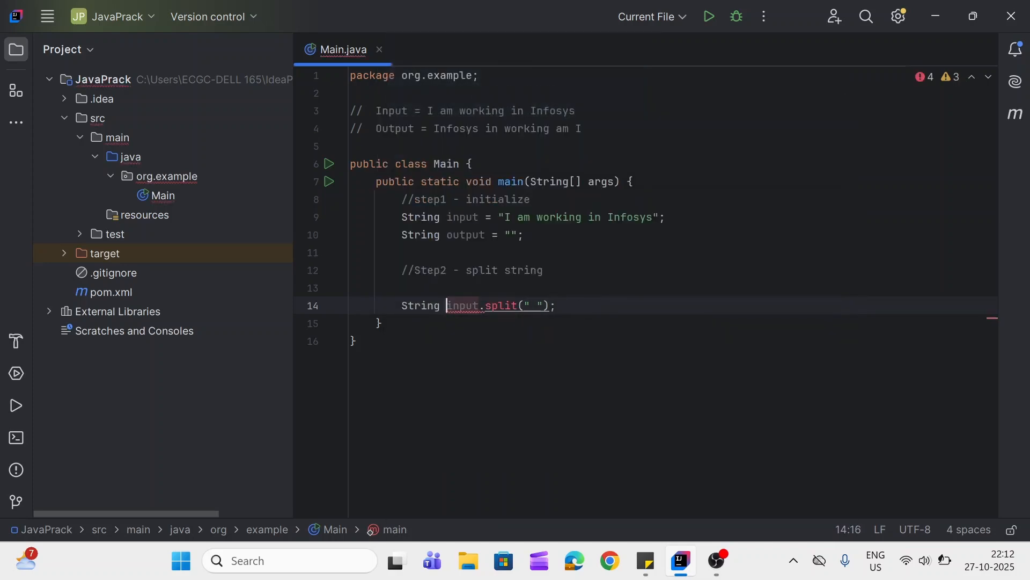
type("words")
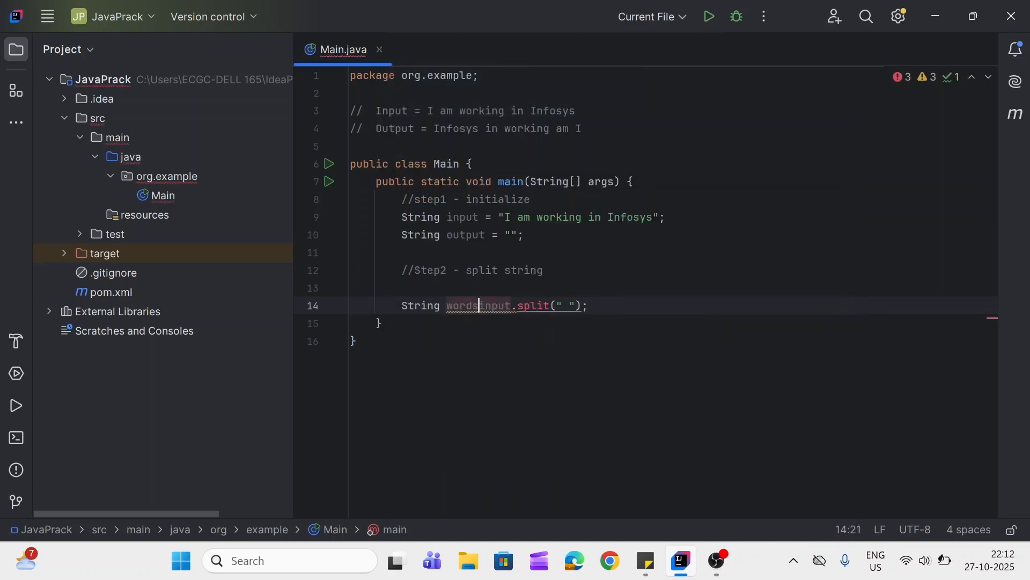
type("[]")
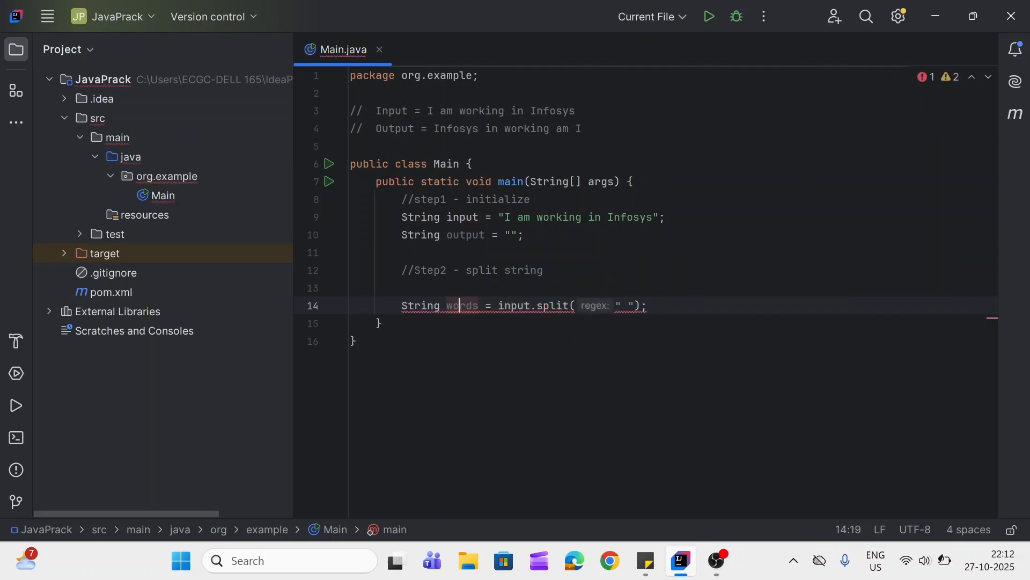
type("[]")
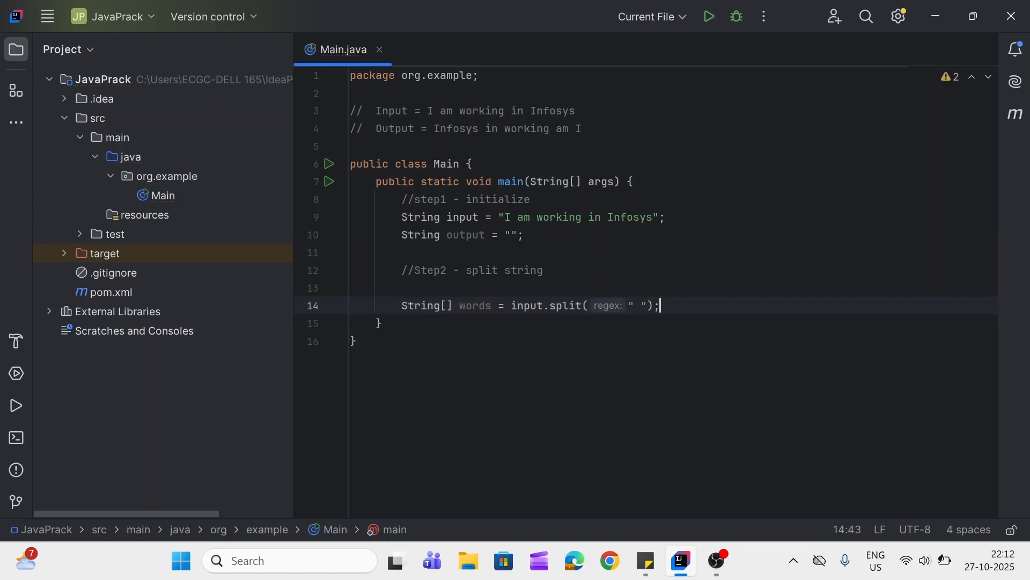
key("Backspace")
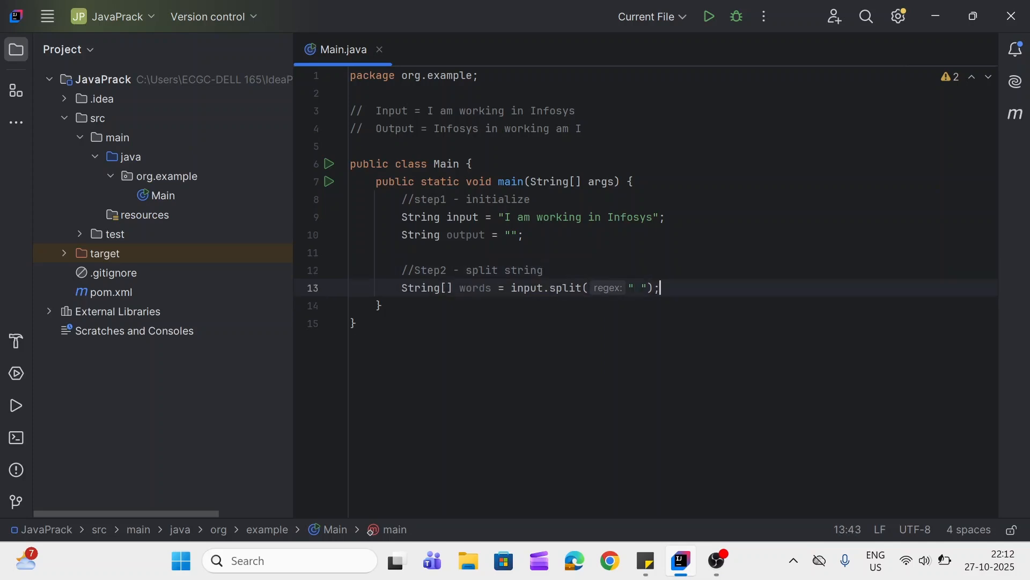
key("Enter")
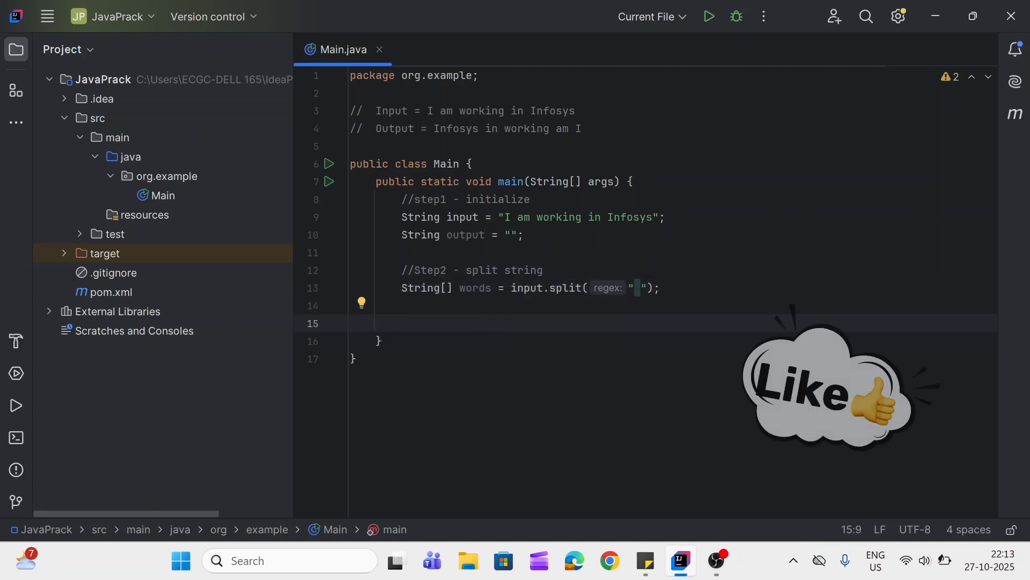
Add the //Step3 - Iterate and get the output comment.
type("//Step")
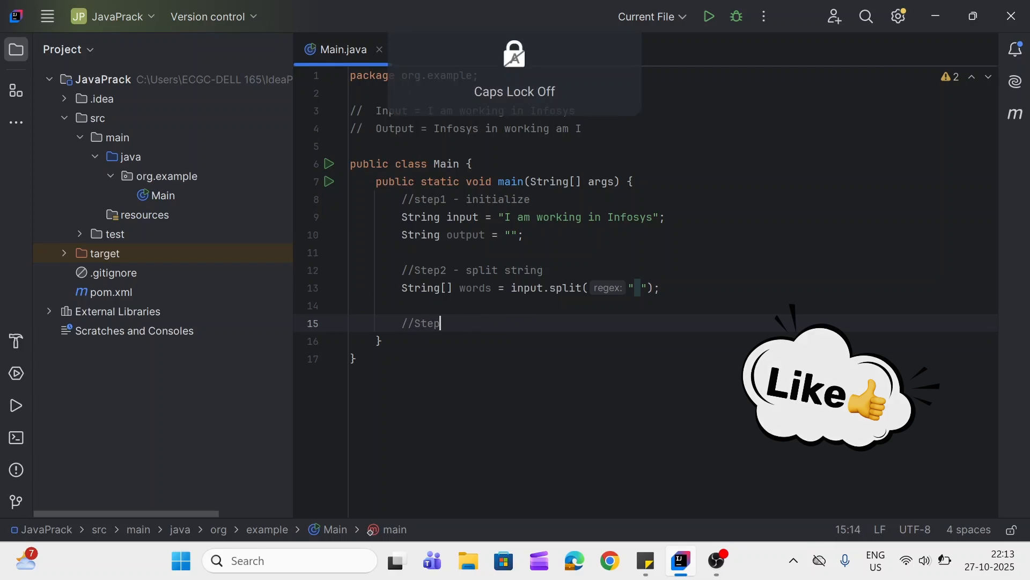
type("3 - Iterate")
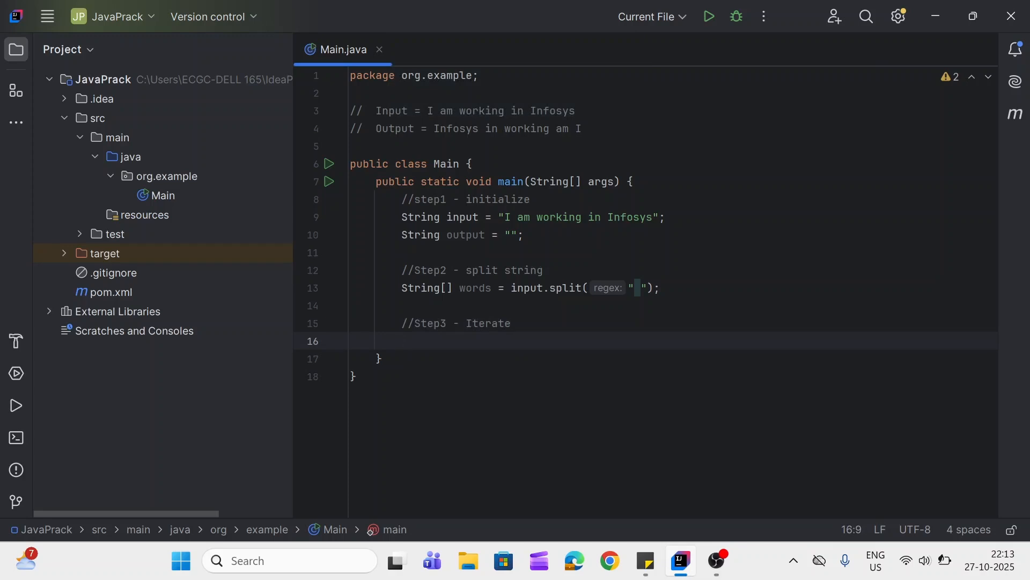
left_click(510, 323)
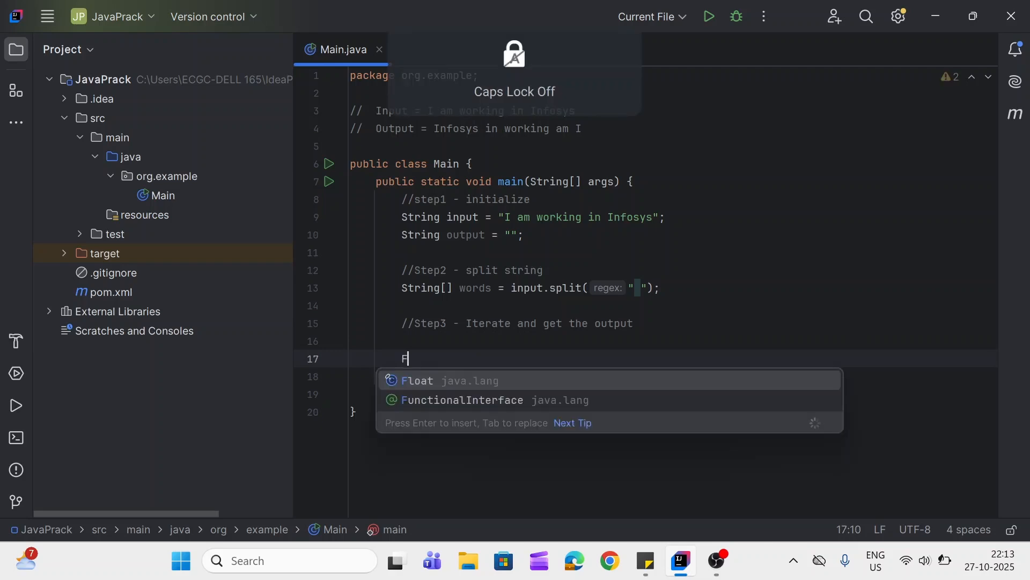
Begin the loop header for(int index = words.length-1 using autocomplete.
type("or")
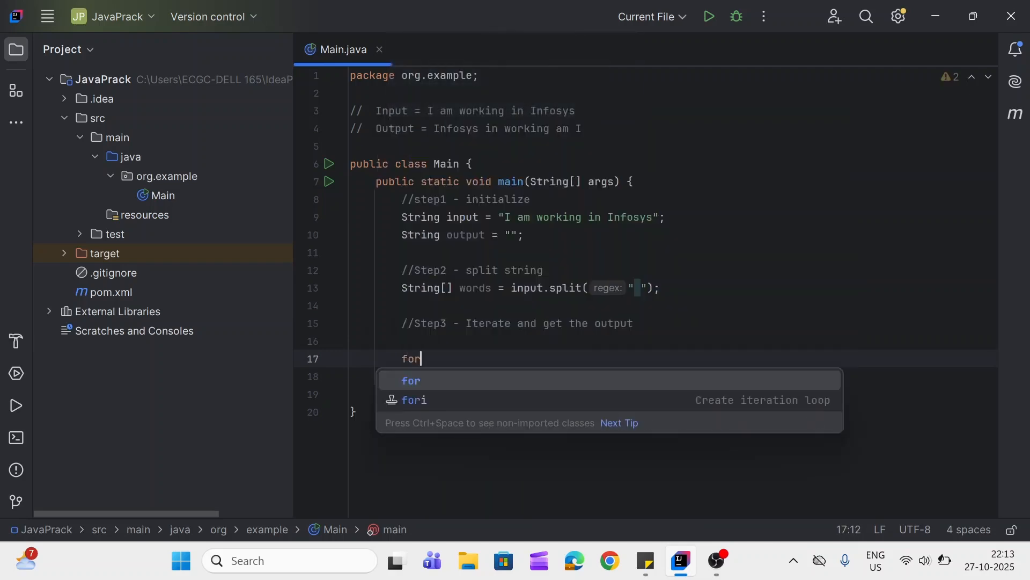
type("(int )")
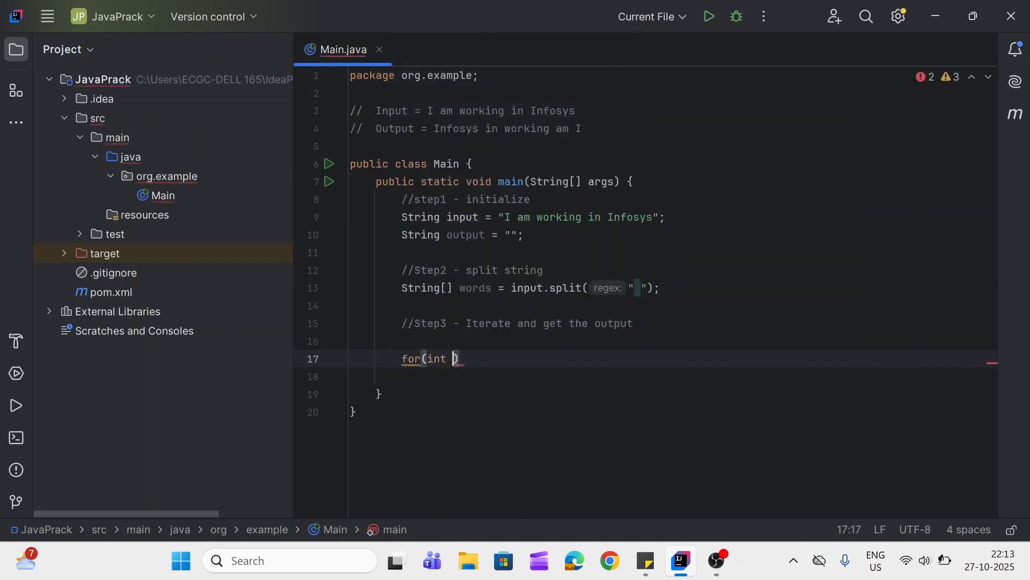
type("index =")
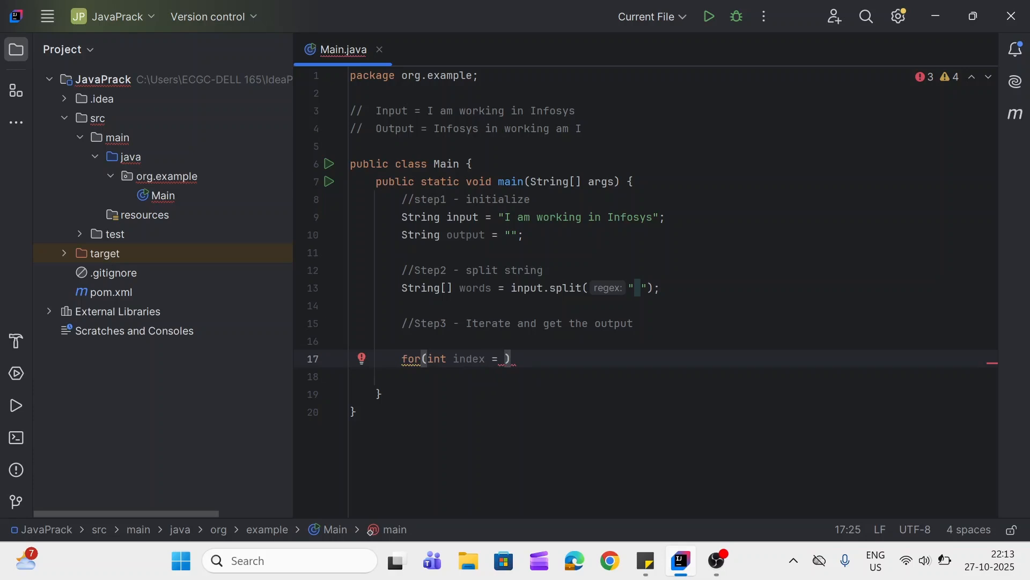
type("word")
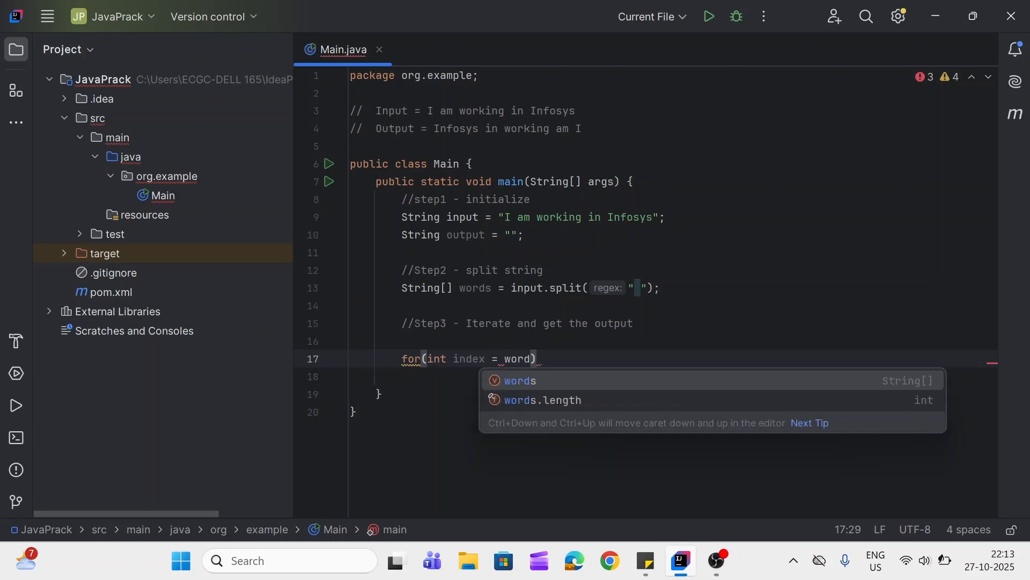
type(".l")
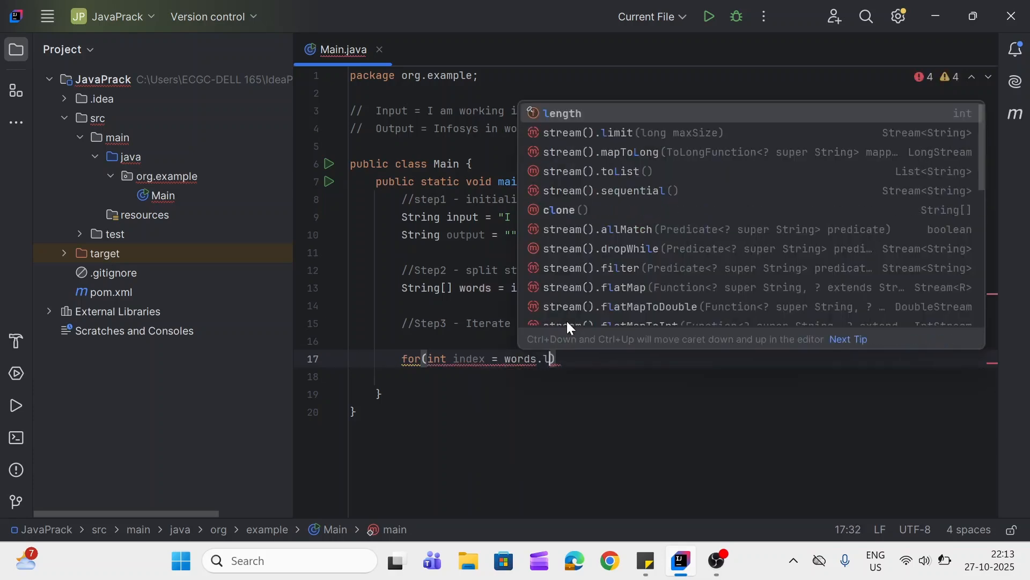
left_click(560, 113)
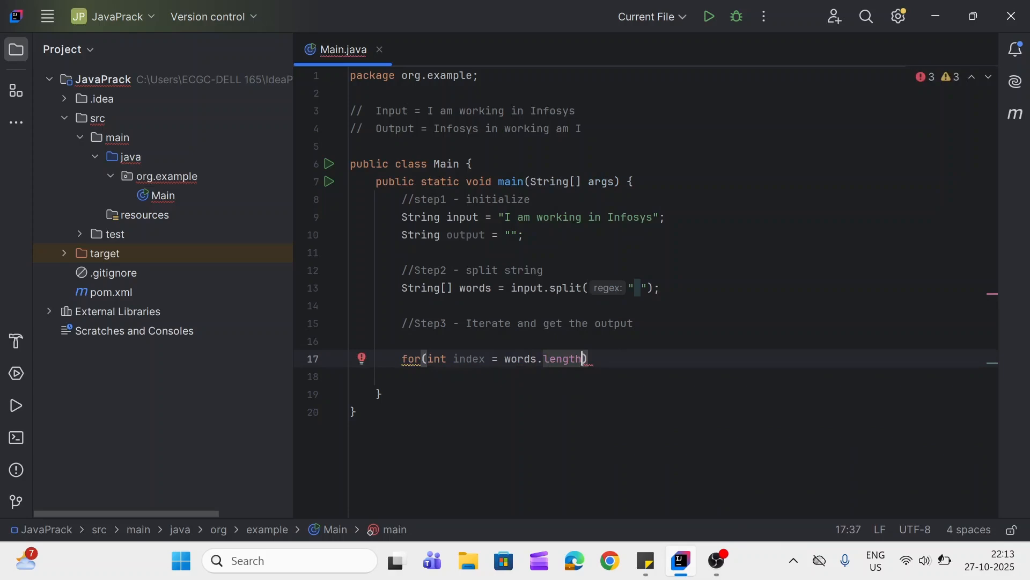
type("-1")
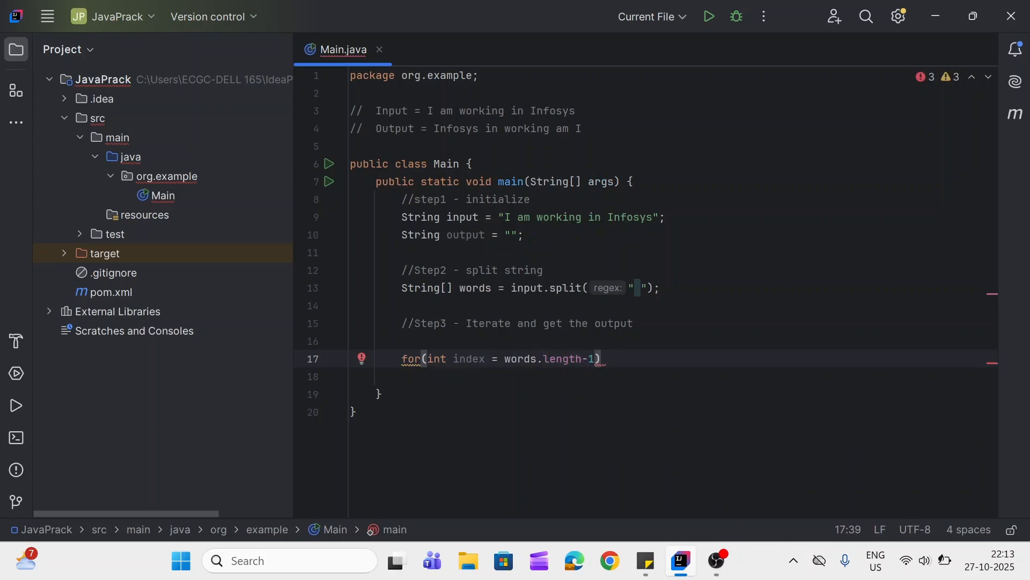
Note //5 0-4 on the split line for five words indexed 0 to 4.
type("//")
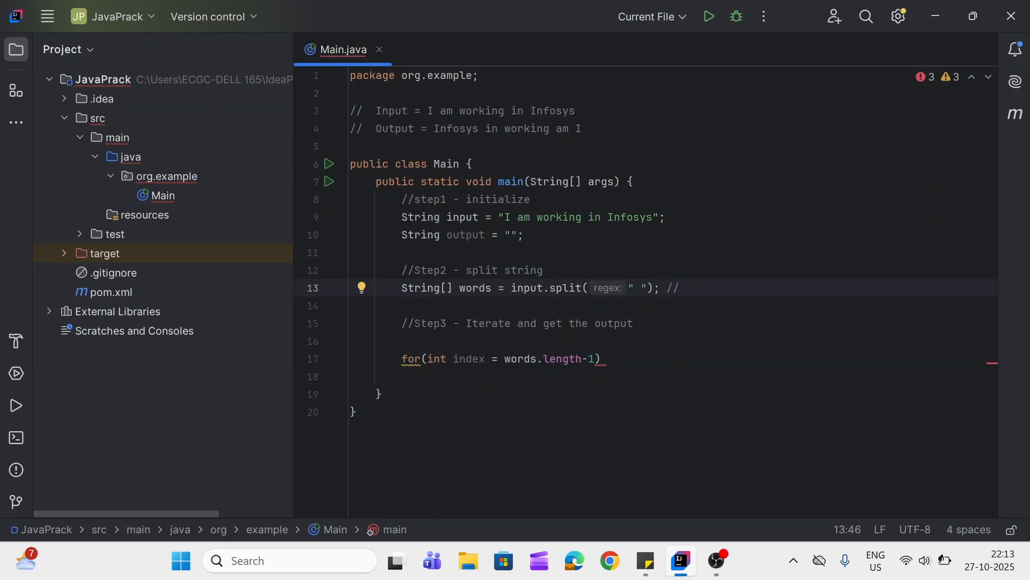
type("5 0-")
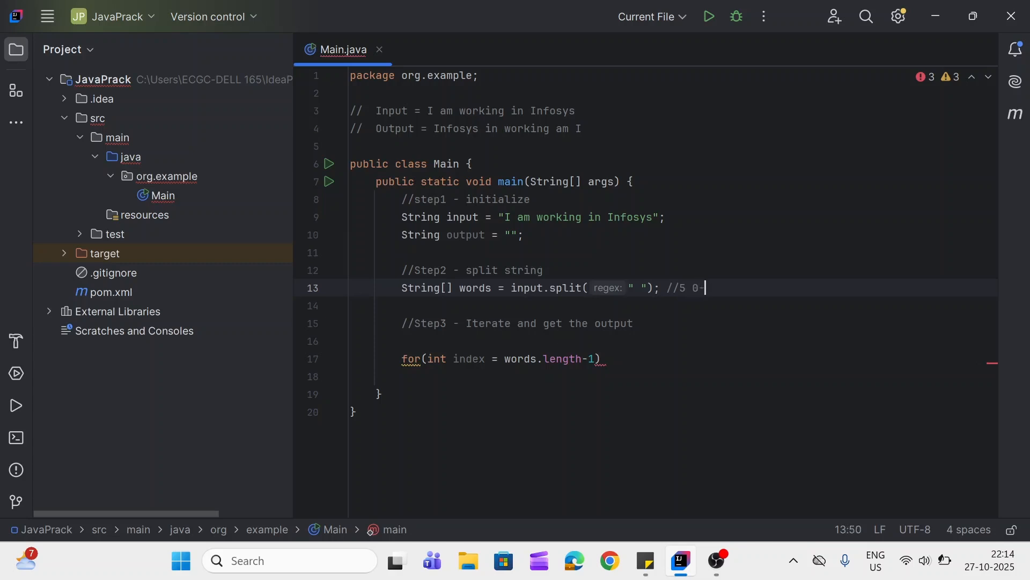
type("4")
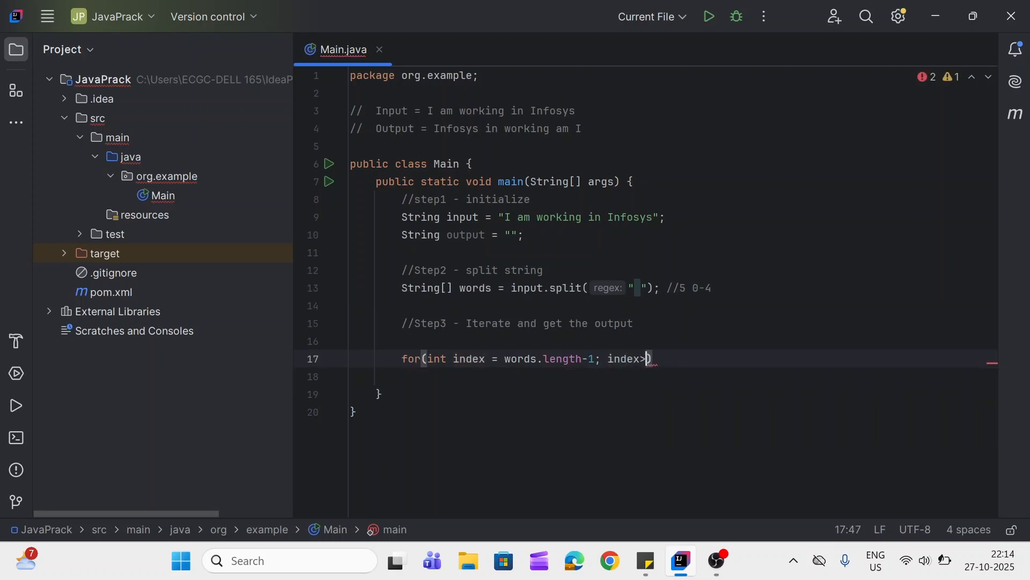
Finish the header with index>=0; index--, add //index 4,3,2,1,0, open the body.
type("=0; index--")
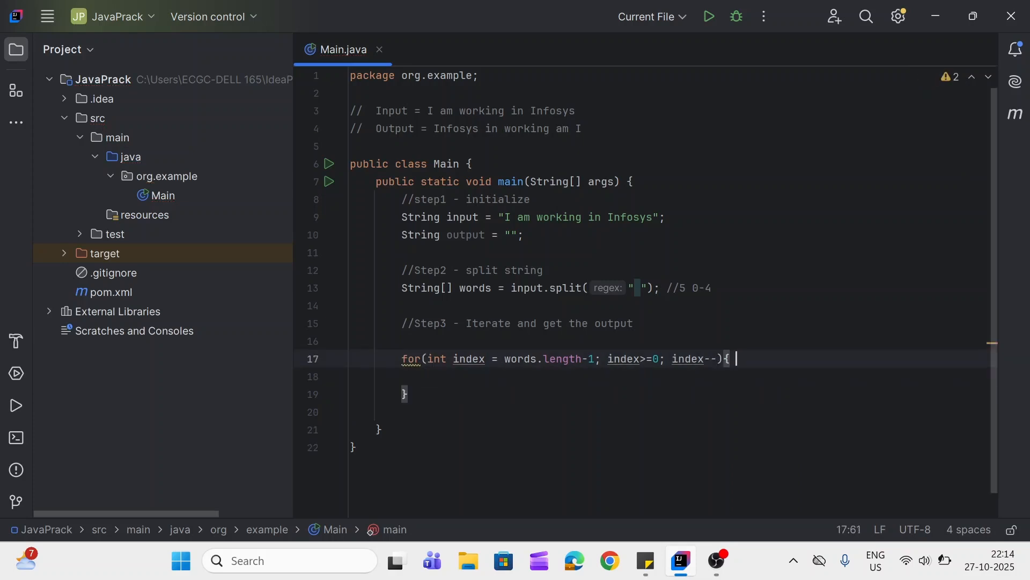
type("//i")
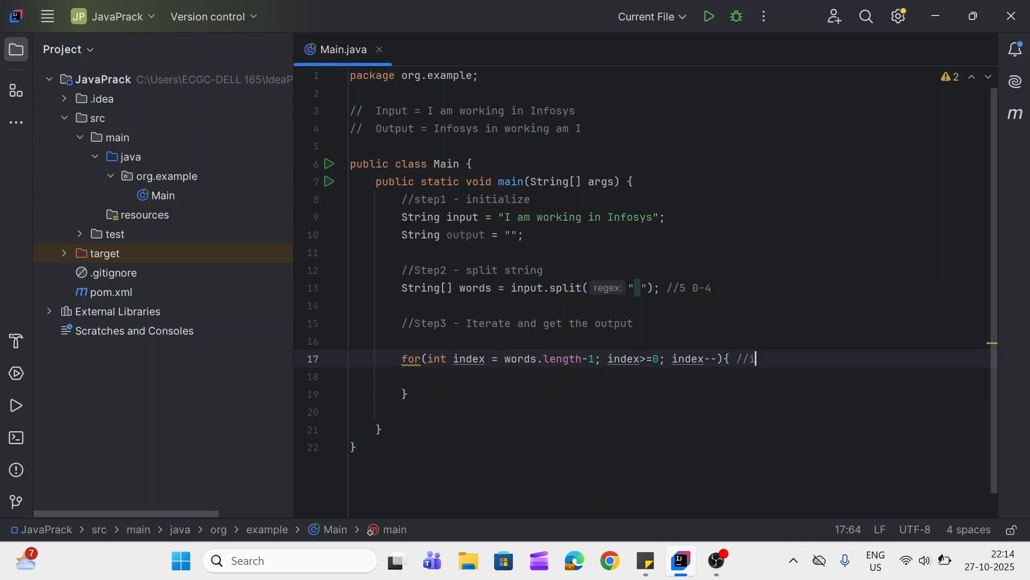
type("ndex")
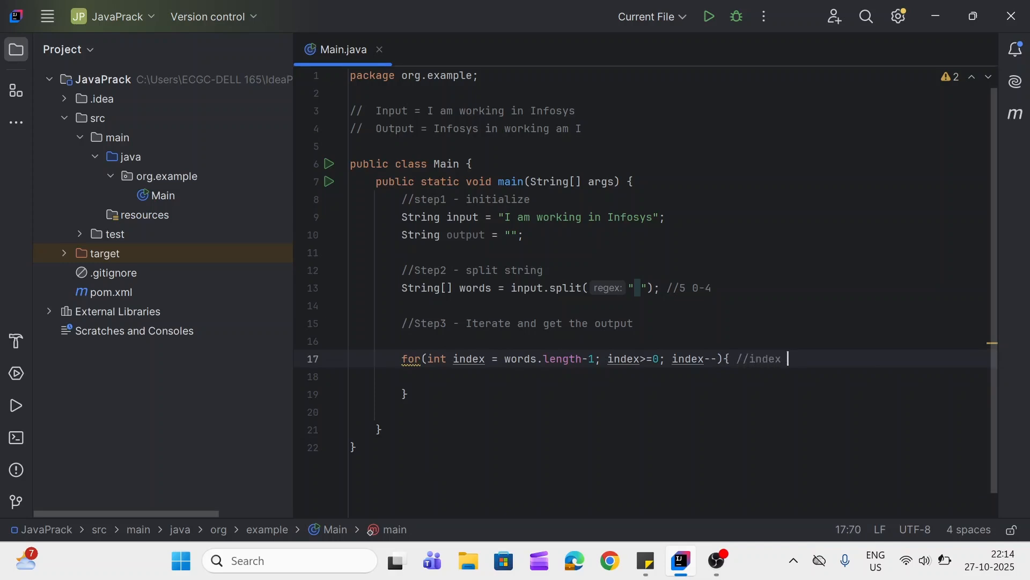
type("4,")
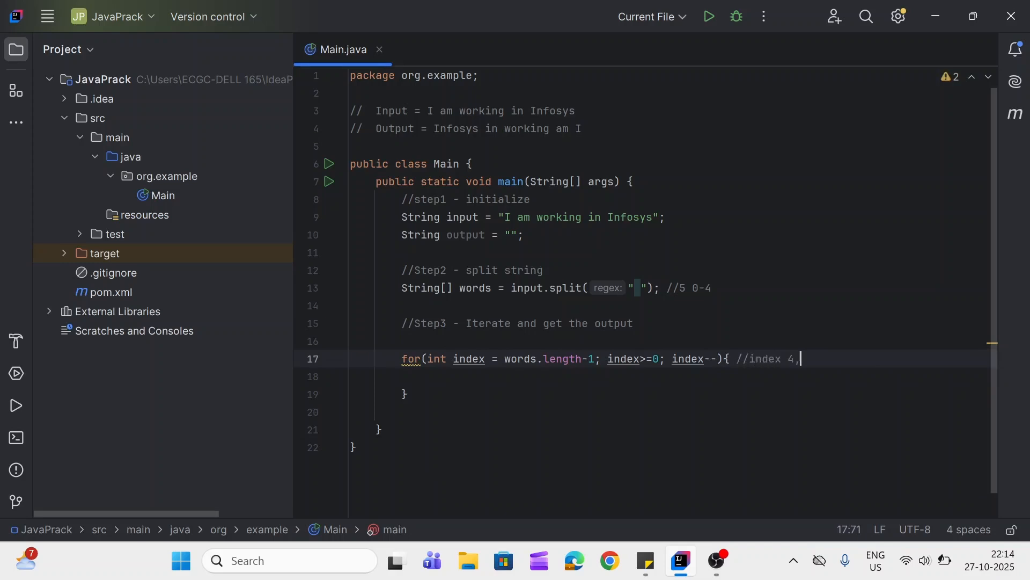
type("3,2,")
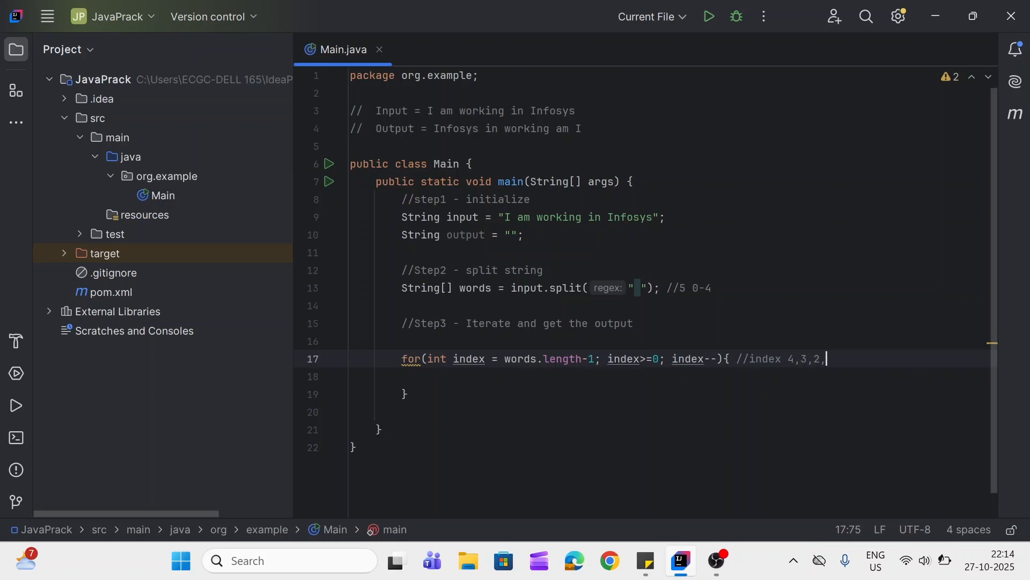
type("1,0")
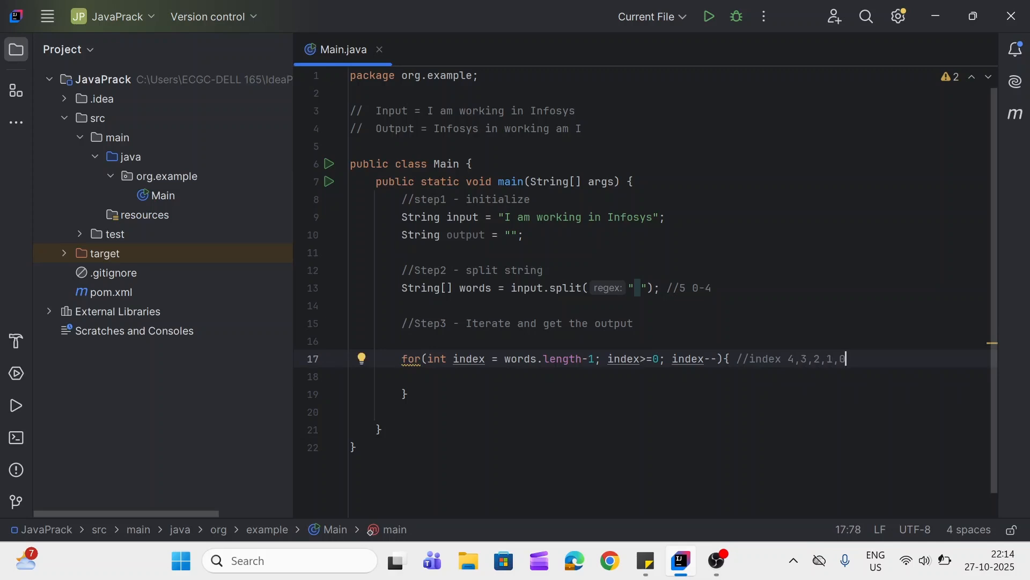
key("enter")
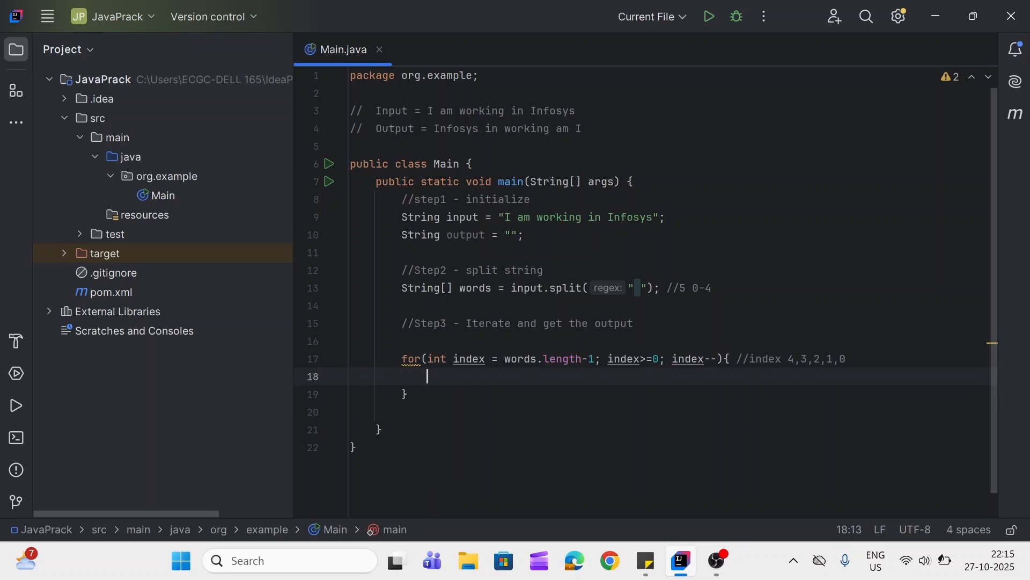
Write output = output + words[index] + " "; inside the loop body.
type("words[")
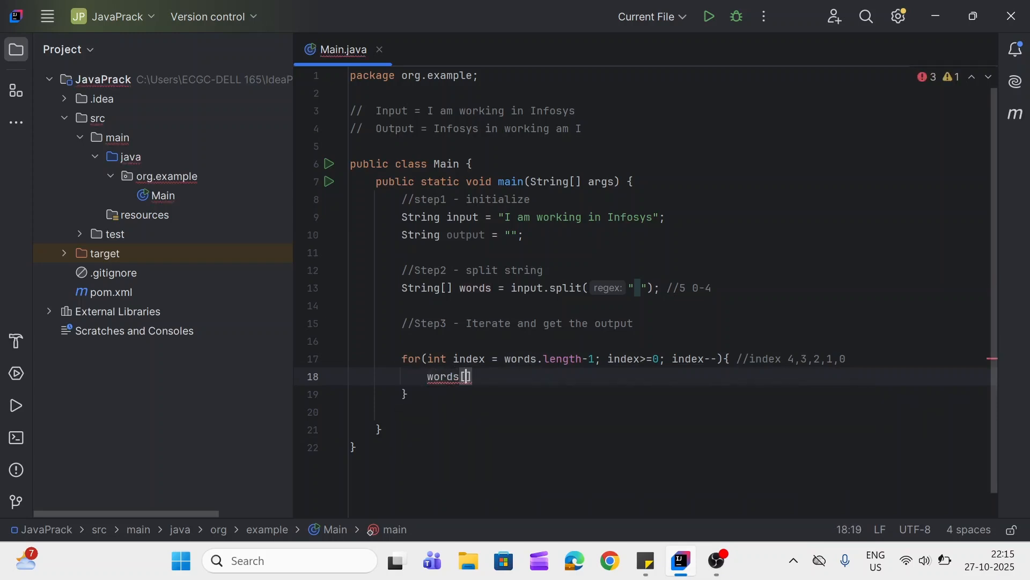
type("index")
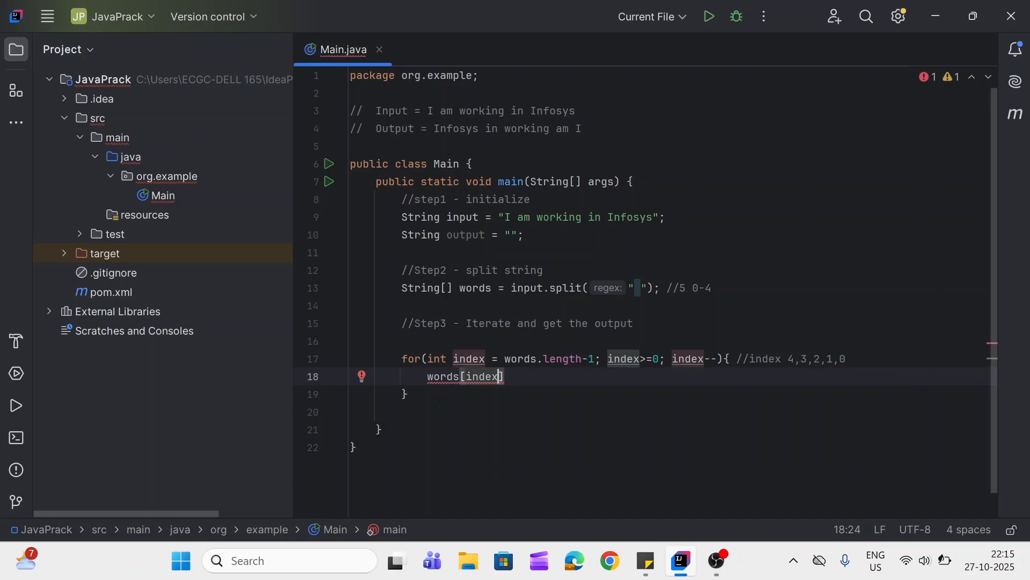
double_click(630, 217)
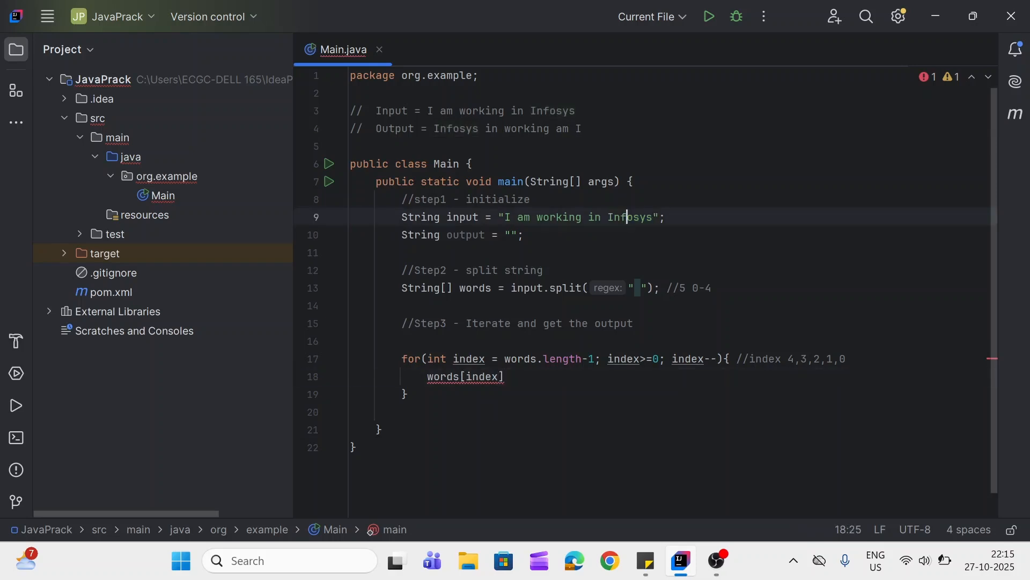
double_click(629, 217)
type("o")
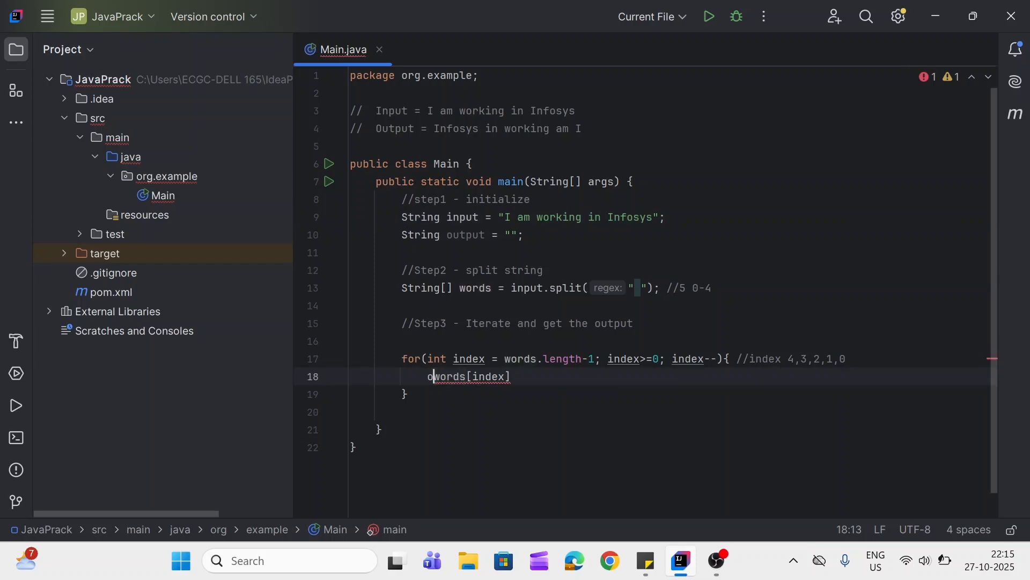
type("utput =")
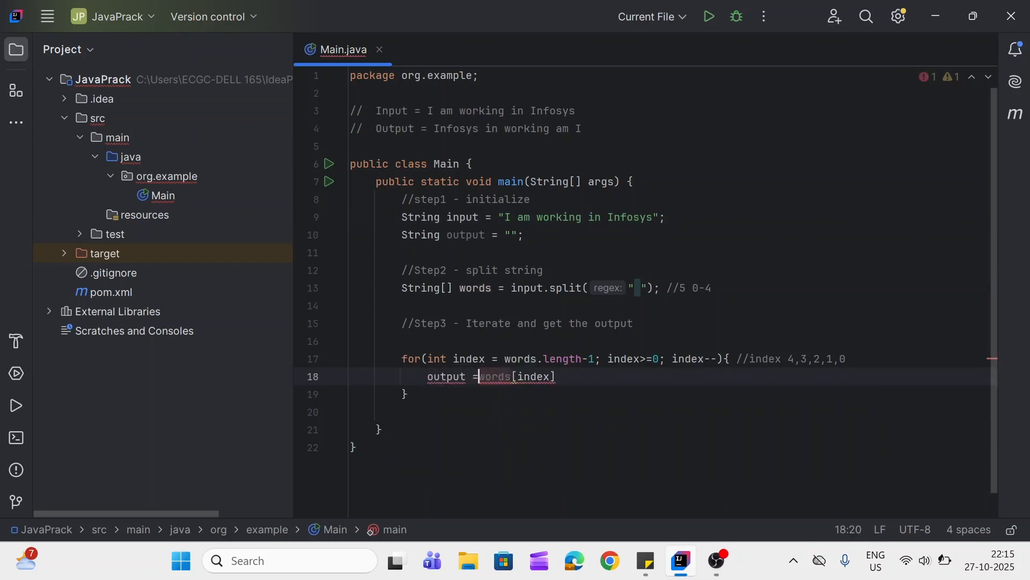
type("output +")
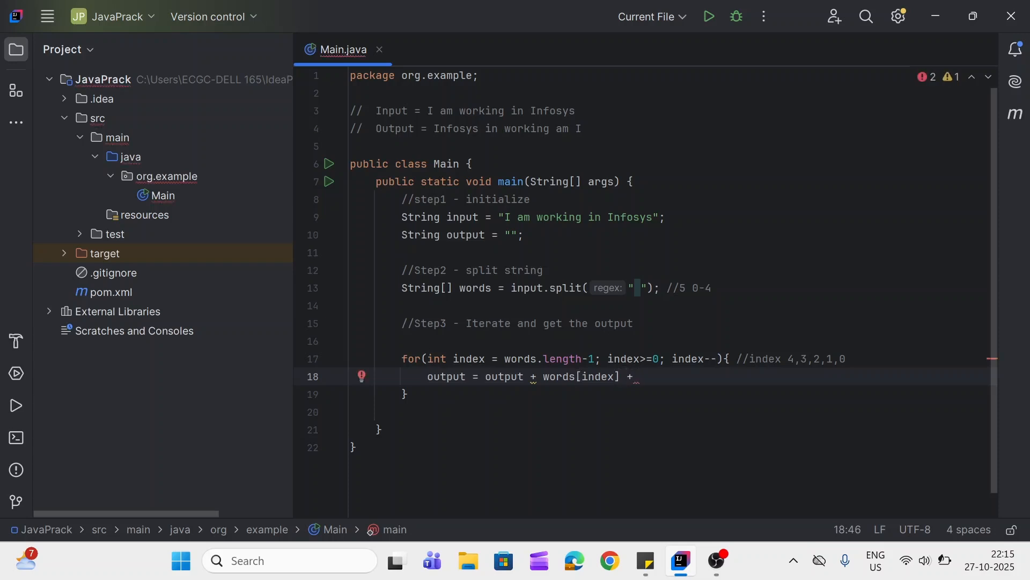
type("\" \"")
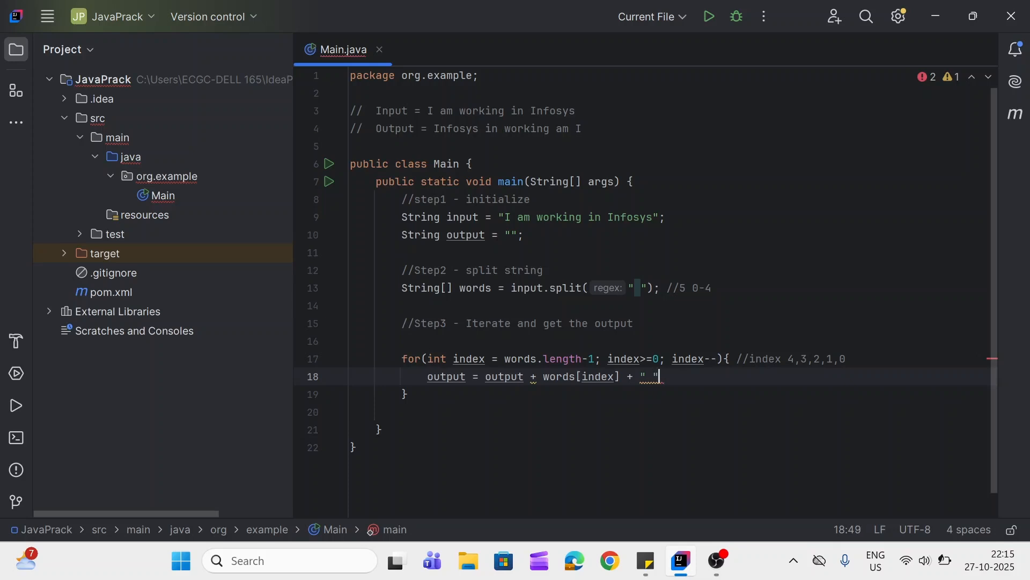
type(";")
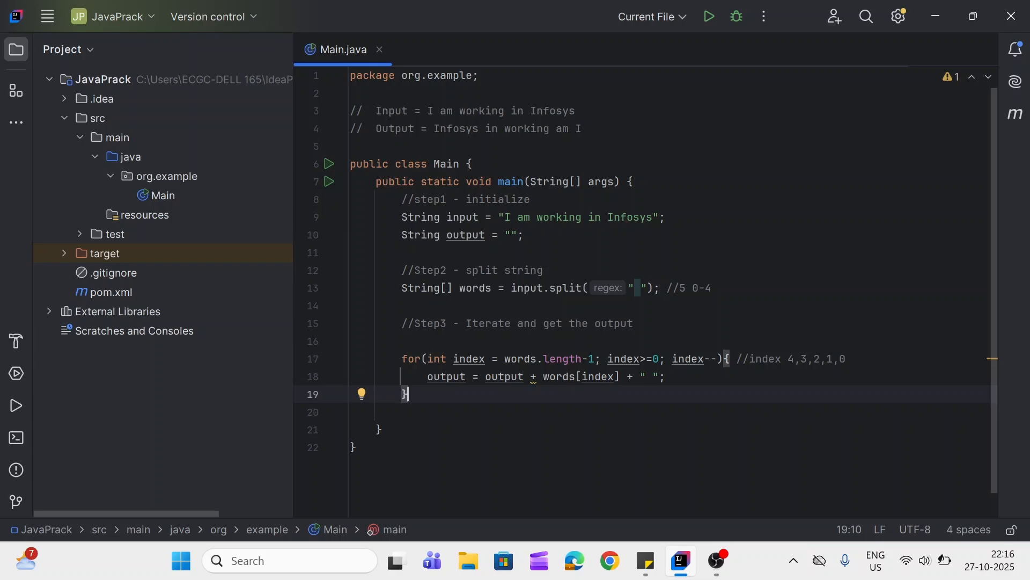
type("//")
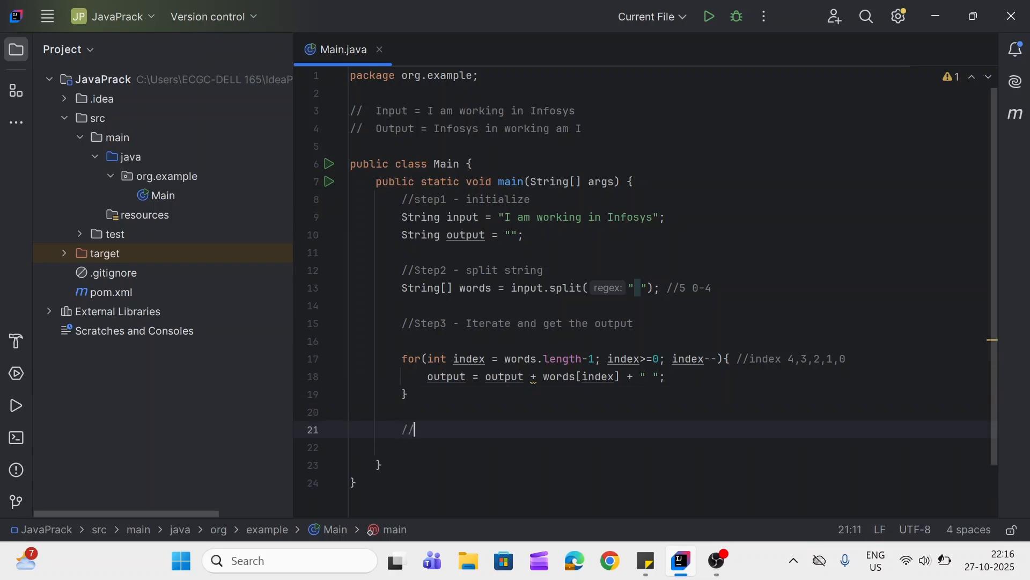
Add a //Step 4 - print output comment and println("Input = " + input).
type("Step 4 -")
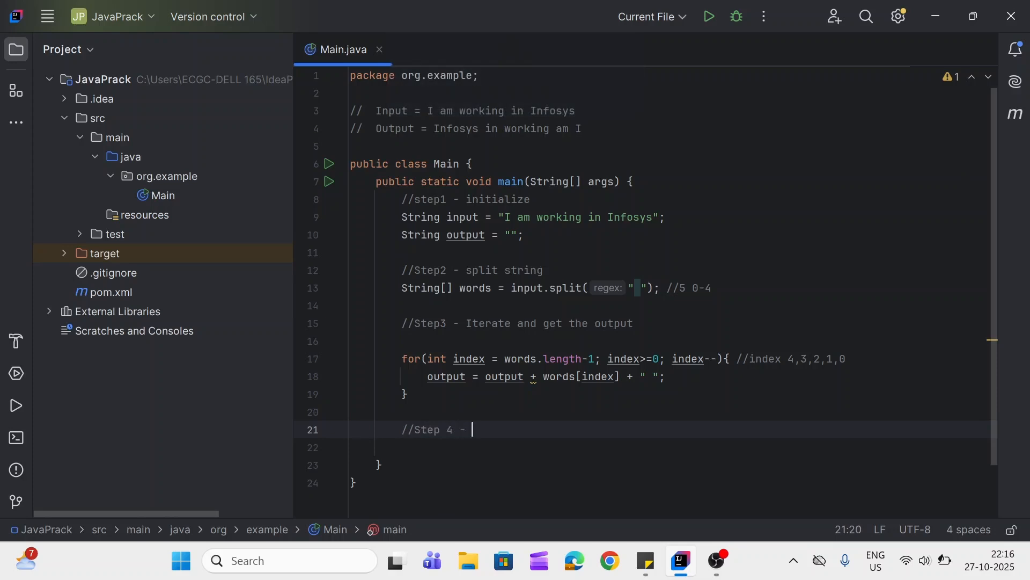
type("print")
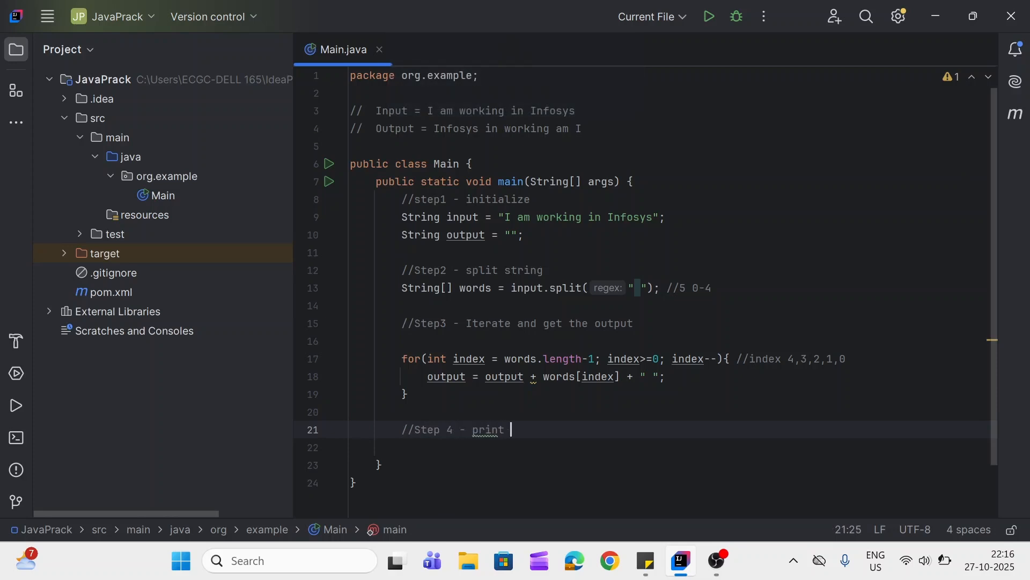
type("output")
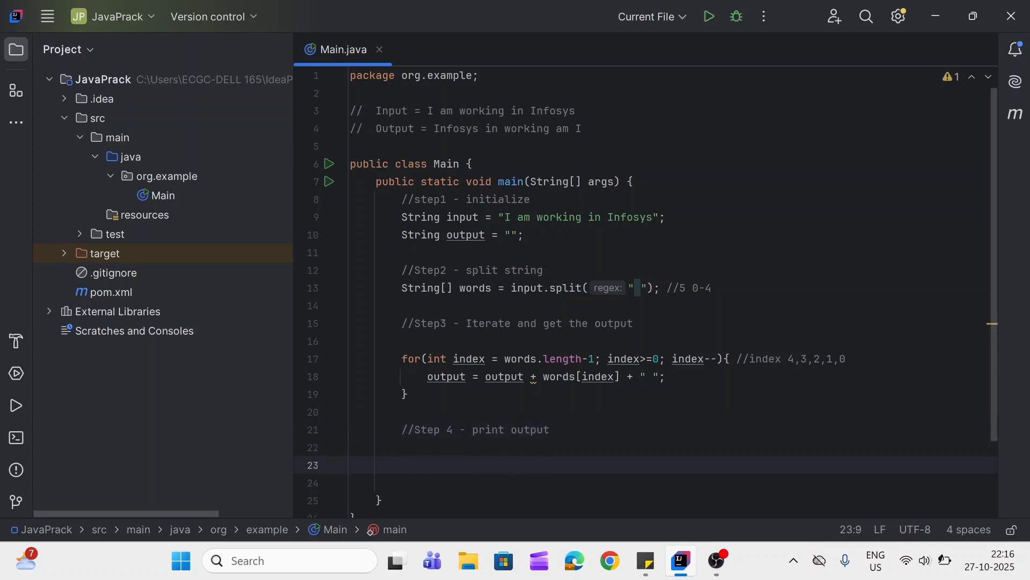
type("sout")
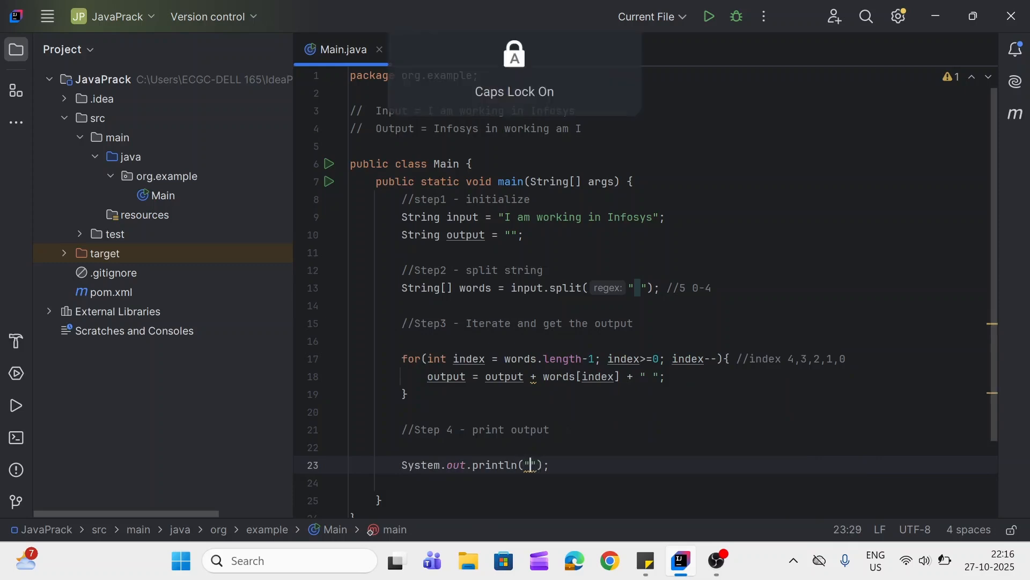
type("Input =")
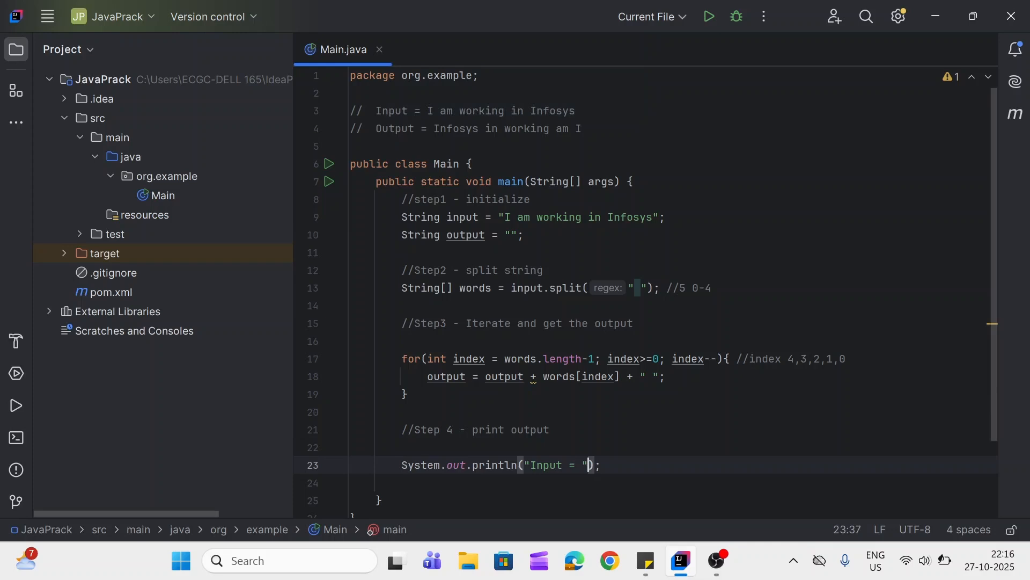
type("+")
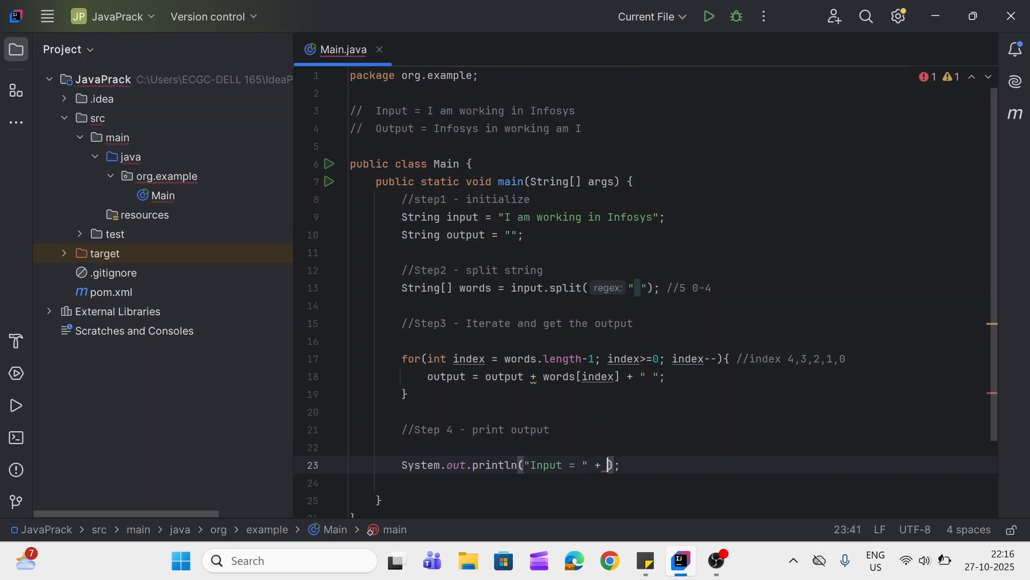
type("input")
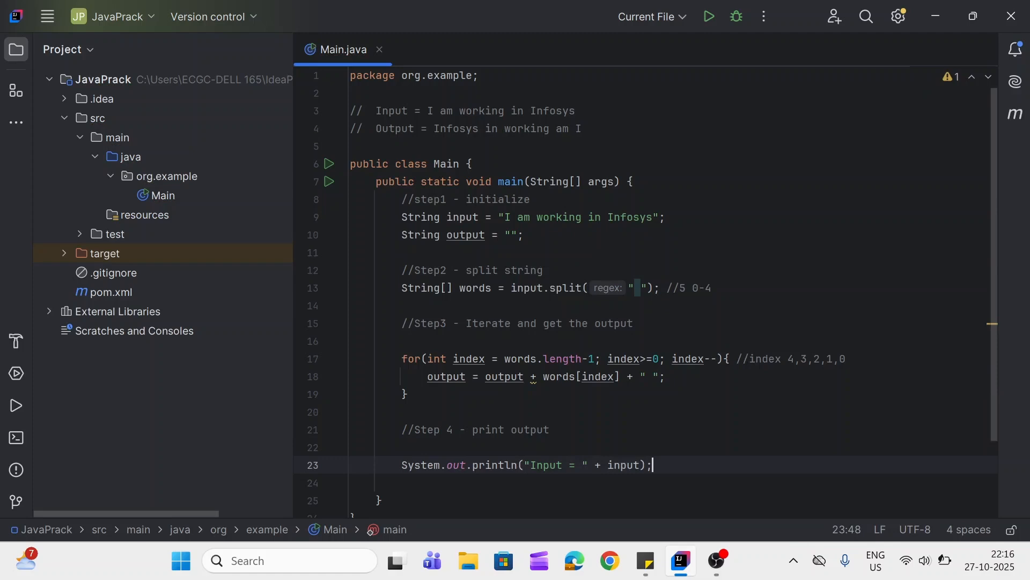
Add println("Output = " + output) using the sout template.
type("sour")
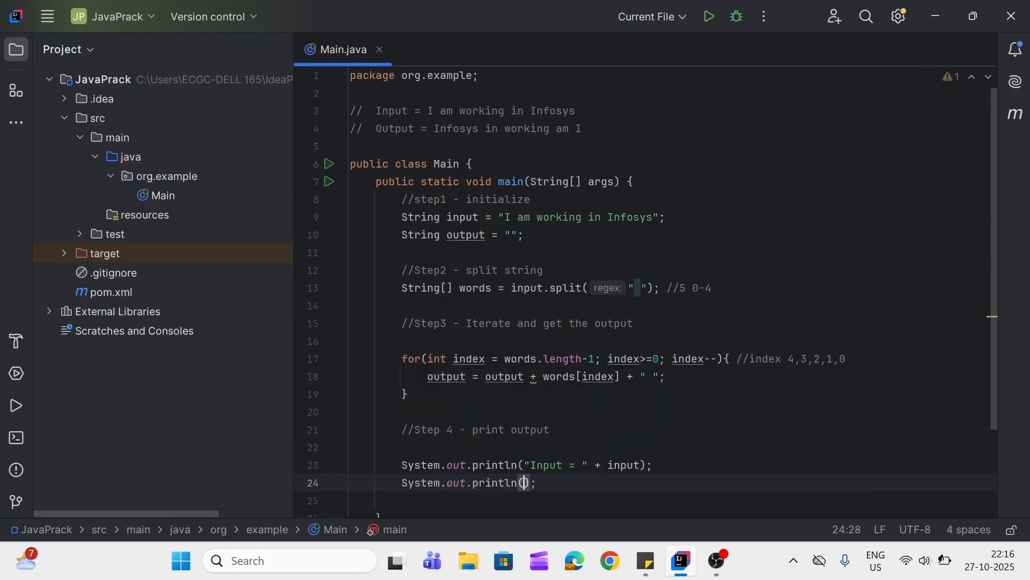
type("\"o\"")
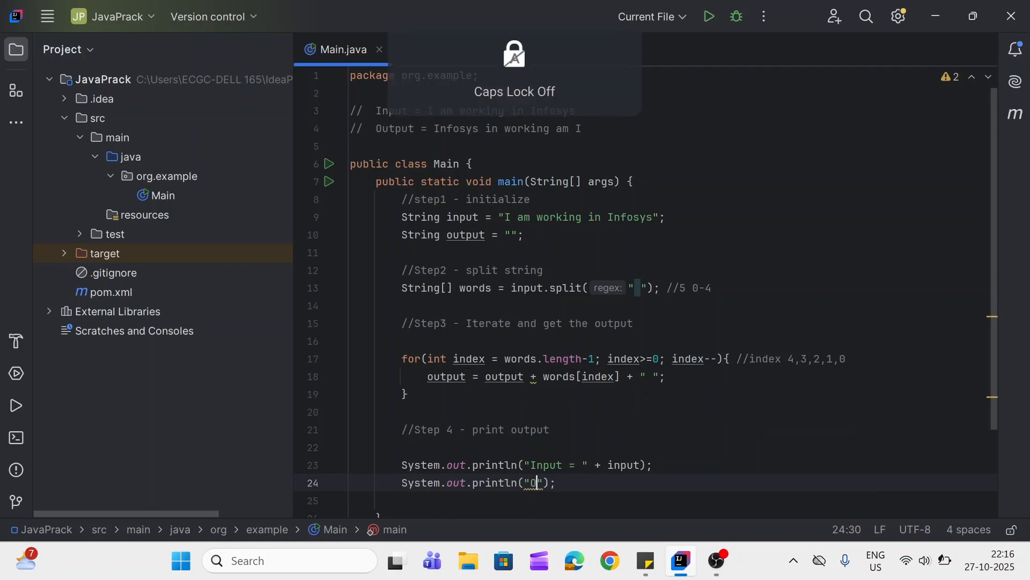
type("ut")
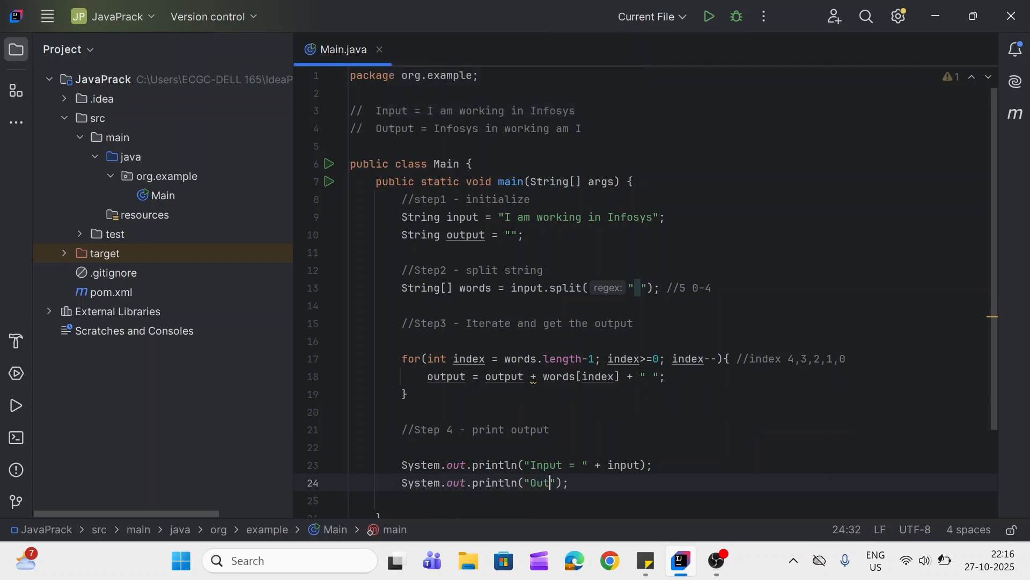
type("put =")
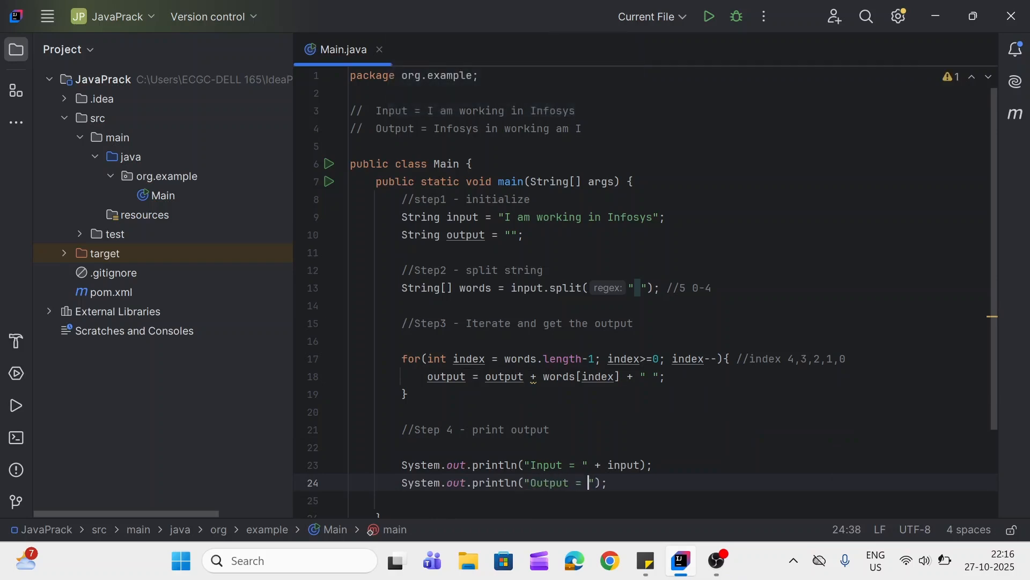
type("+ o")
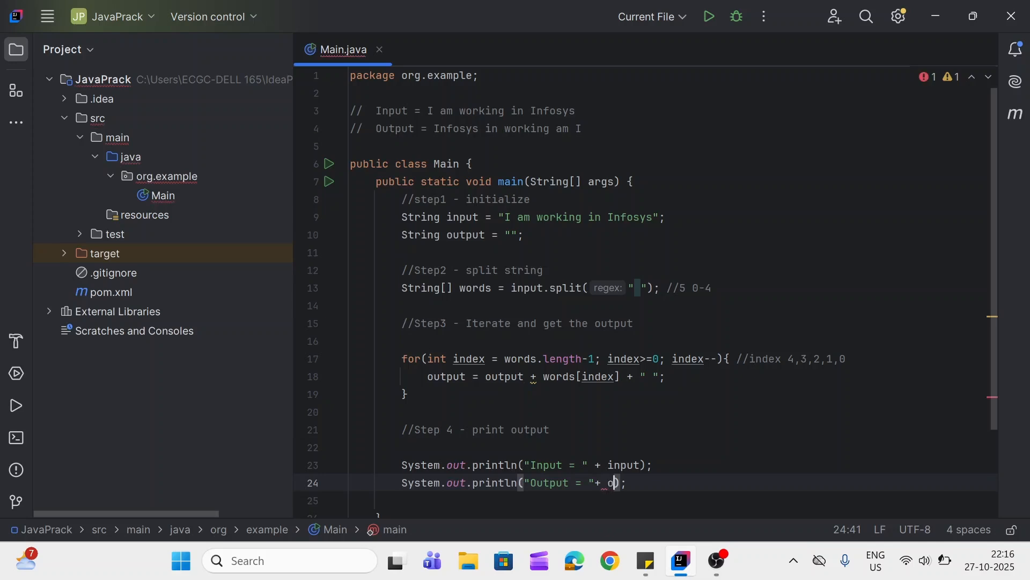
type("utput")
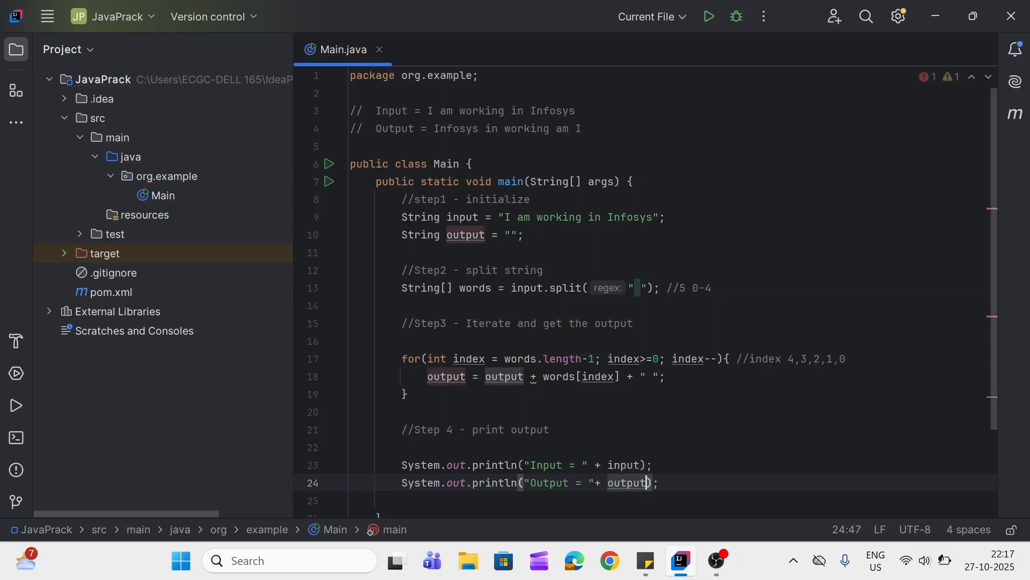
scroll("down", 3)
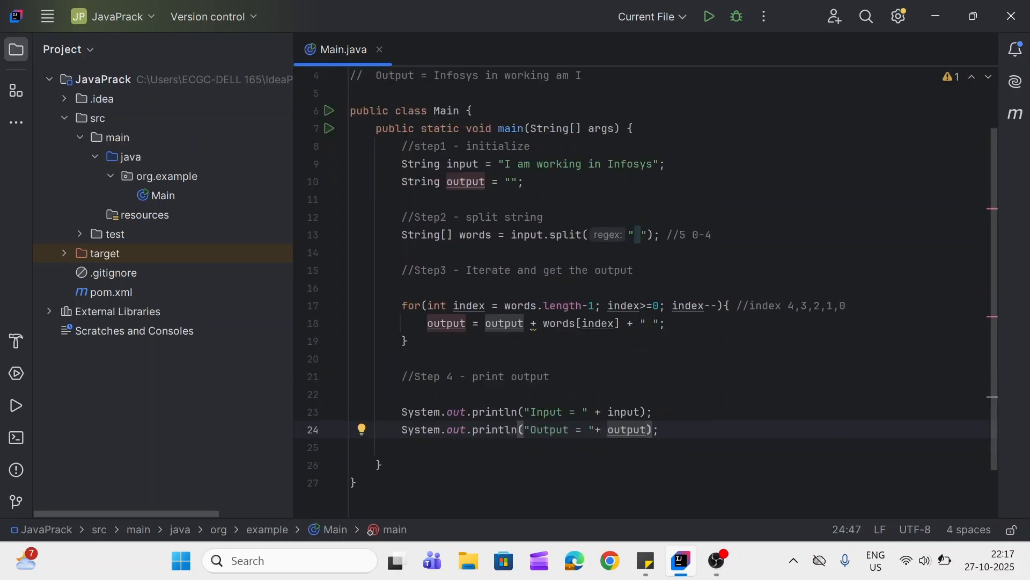
Run Main and view the output "Infosys in working am I" with exit code 0.
left_click(708, 16)
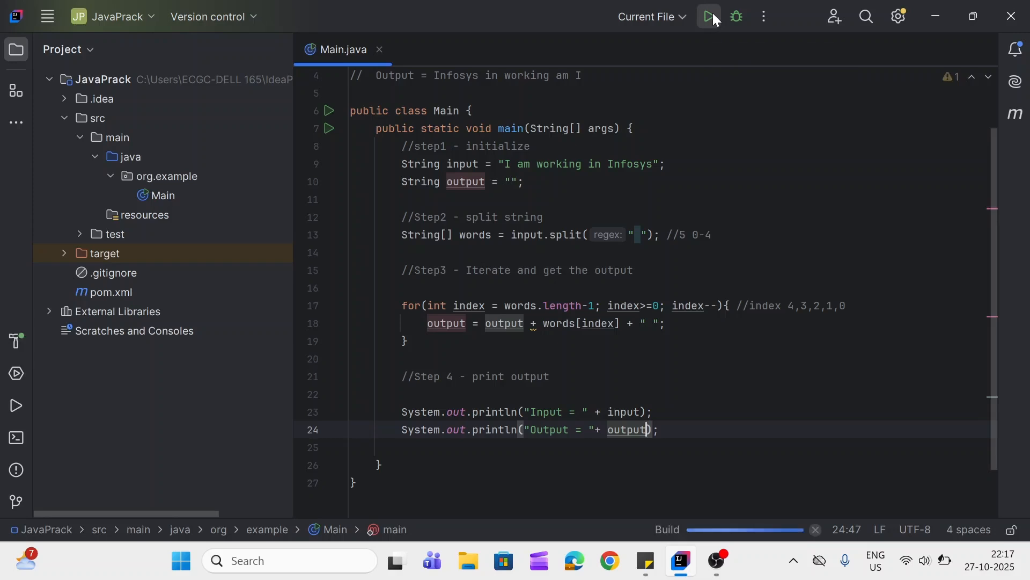
left_click(708, 17)
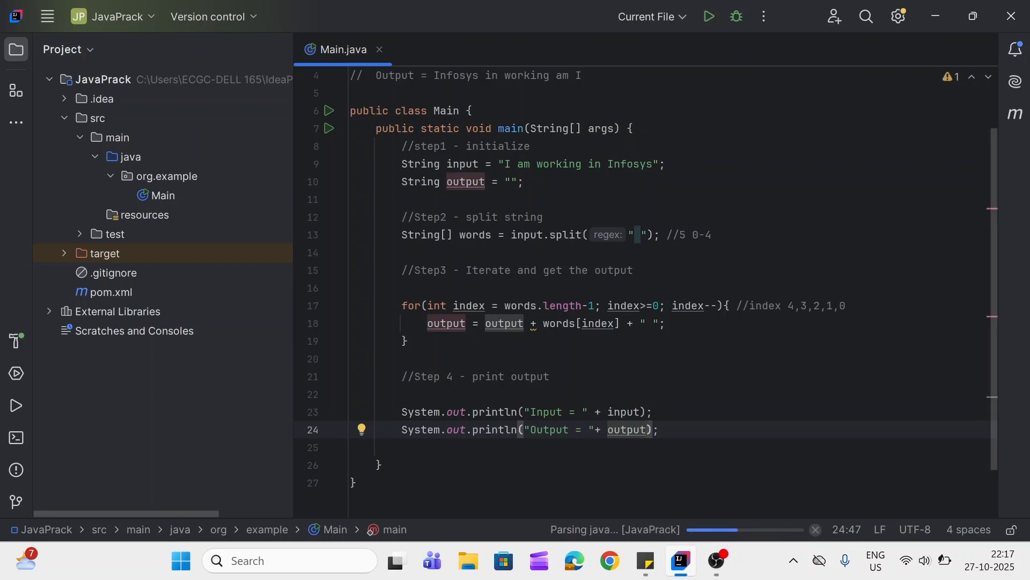
left_click(706, 17)
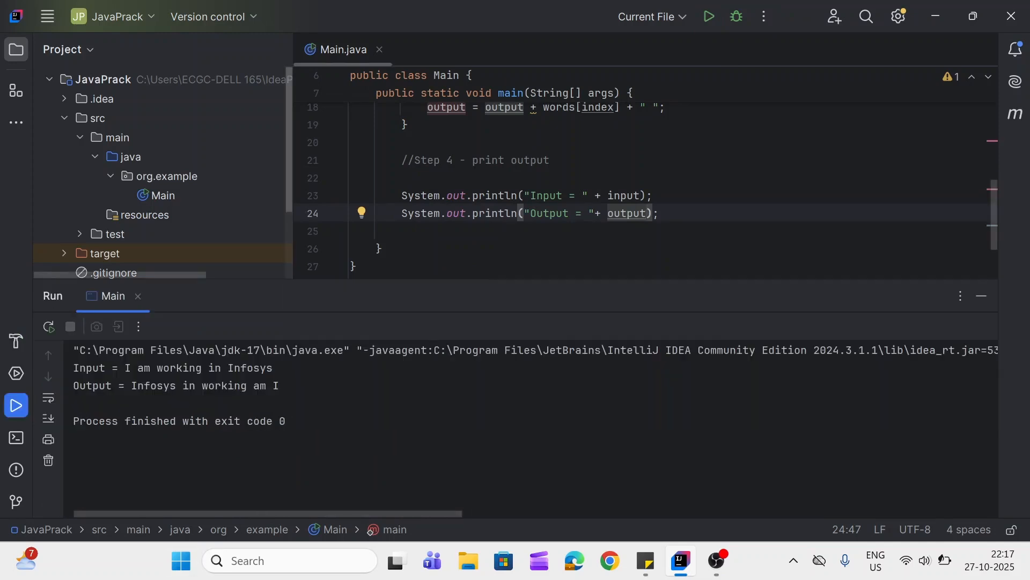
double_click(88, 367)
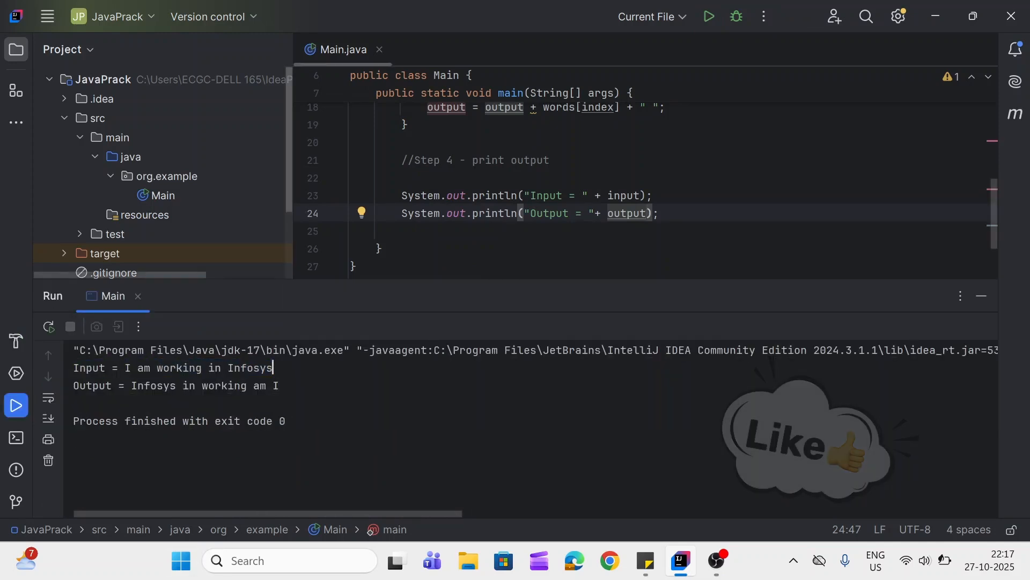
left_click_drag(131, 386, 248, 386)
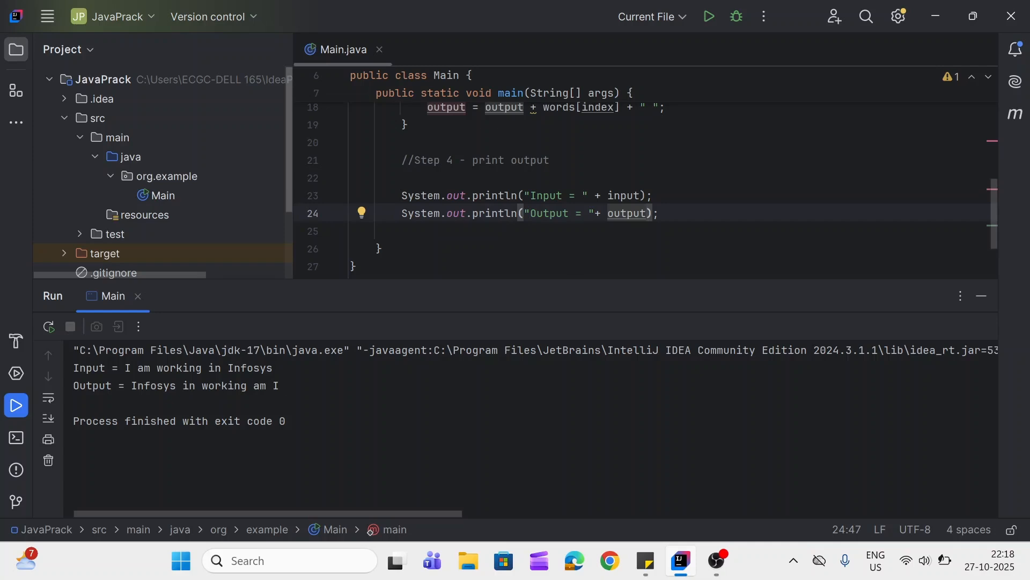
mouse_move(539, 333)
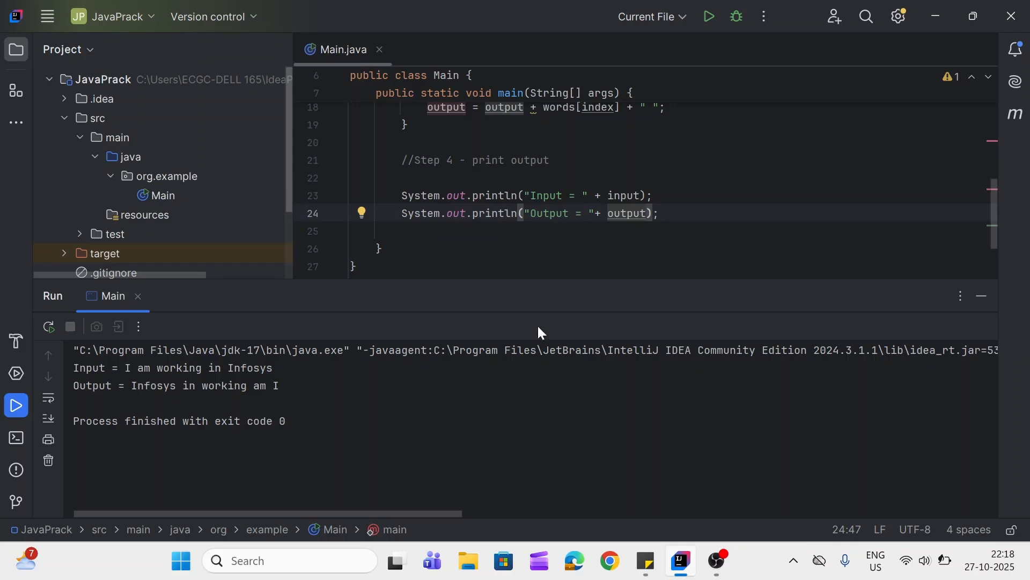